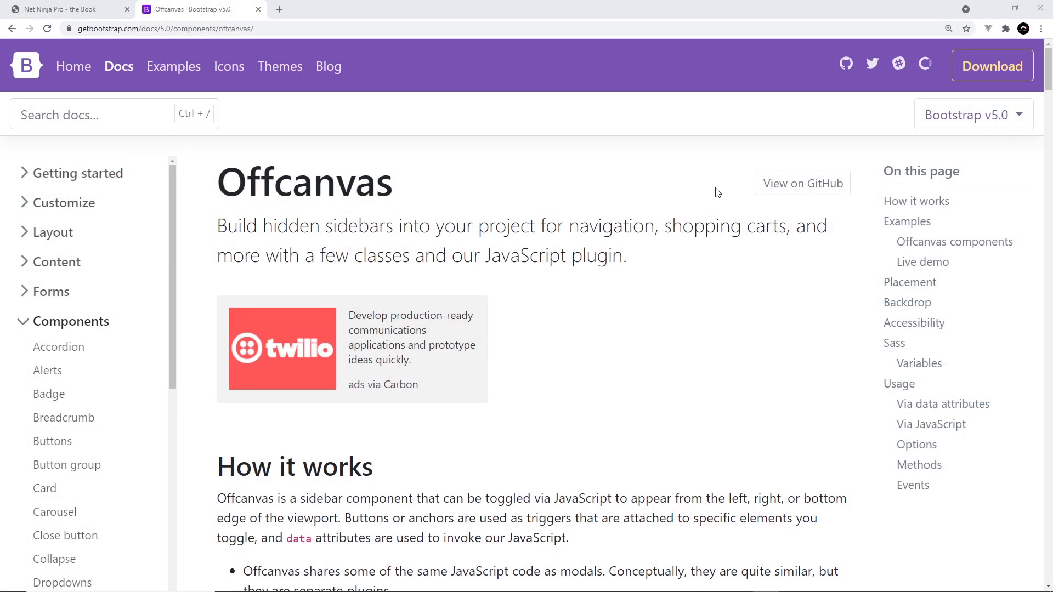
mouse_move(399, 198)
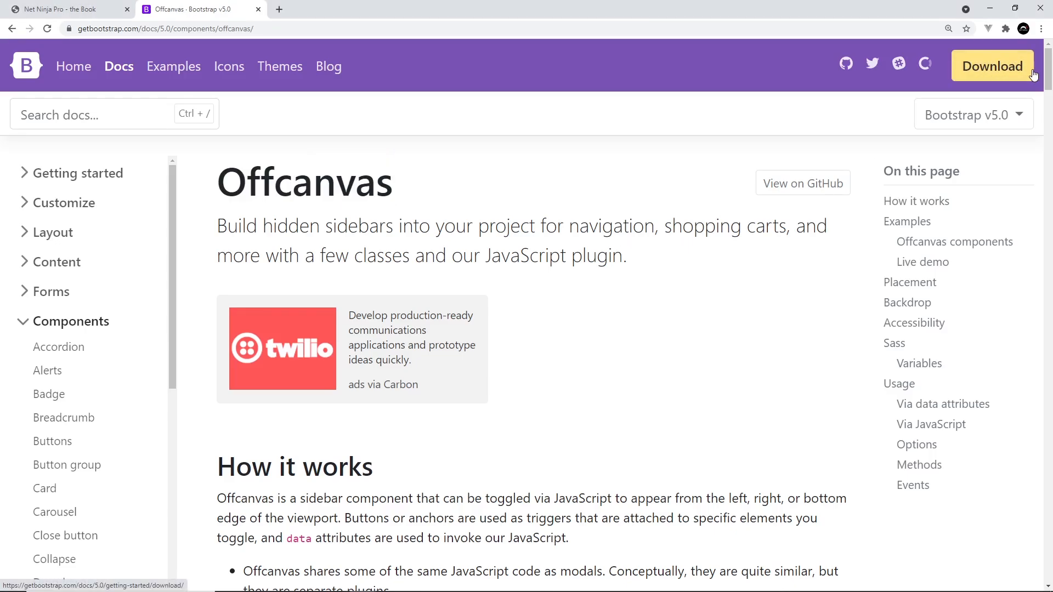
- Below Buy Now, add an 'Explore my other books' link with href #sidebar and data-bs-toggle offcanvas
scroll(down, 3)
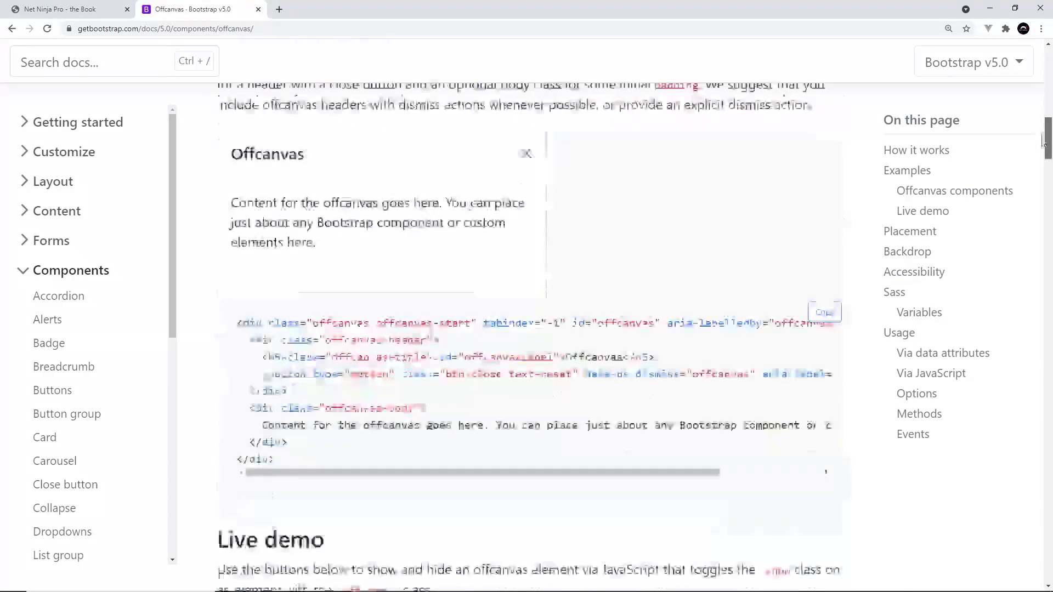
scroll(down, 3)
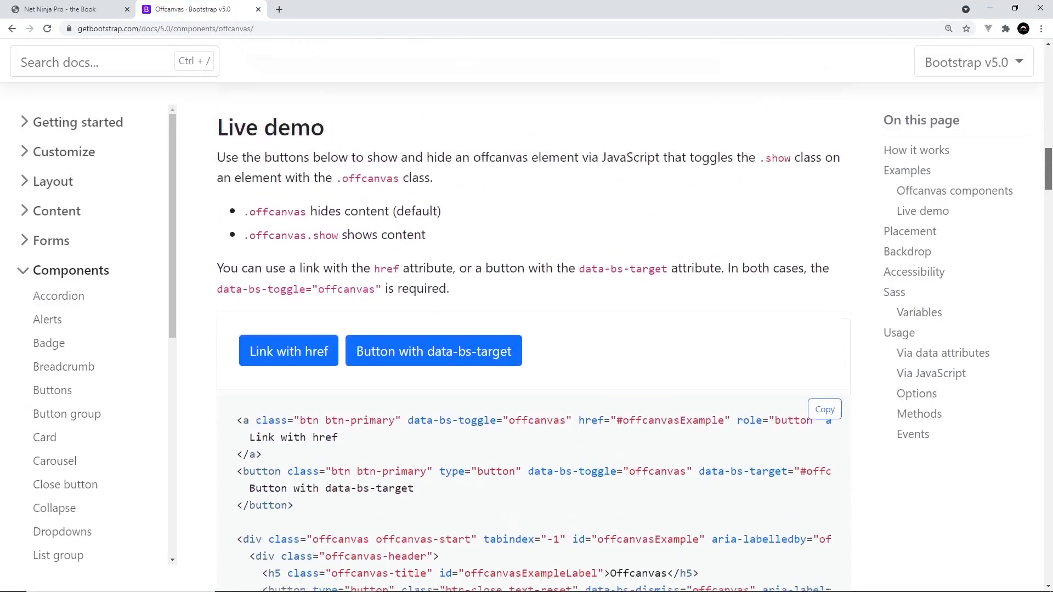
scroll(up, 3)
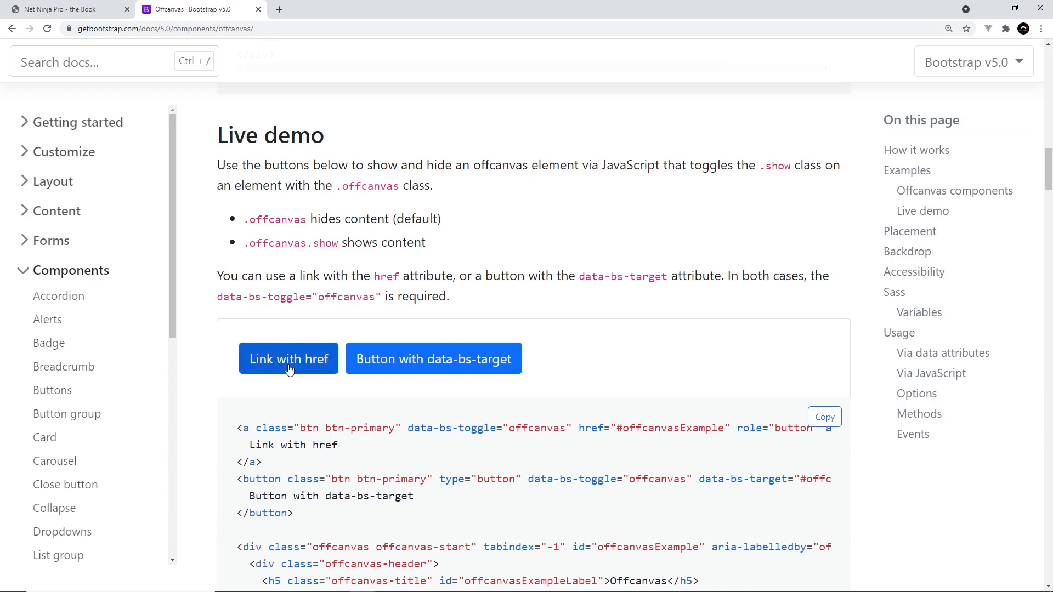
click(289, 358)
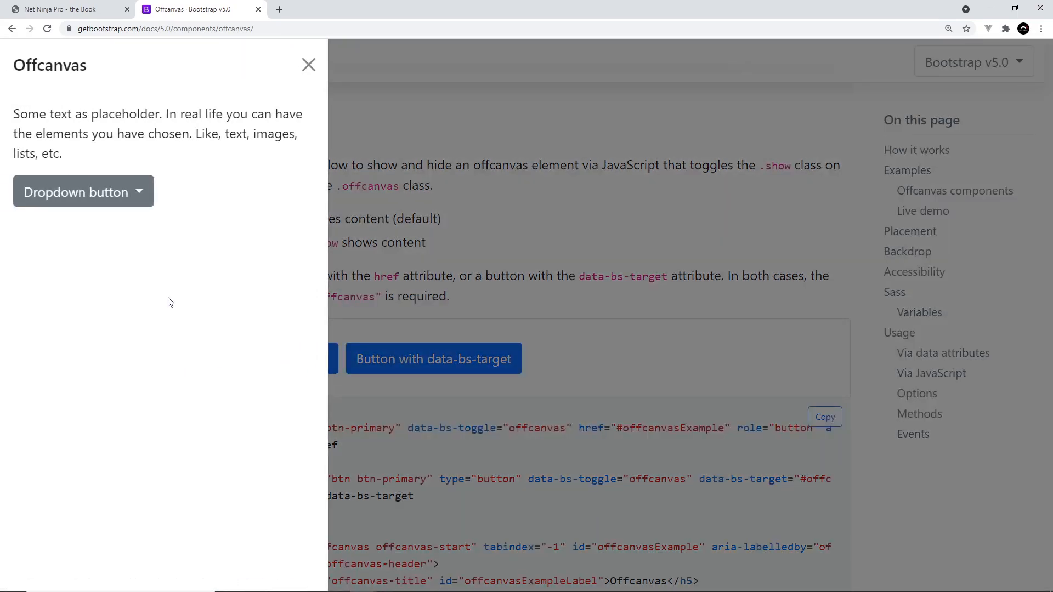
mouse_move(239, 329)
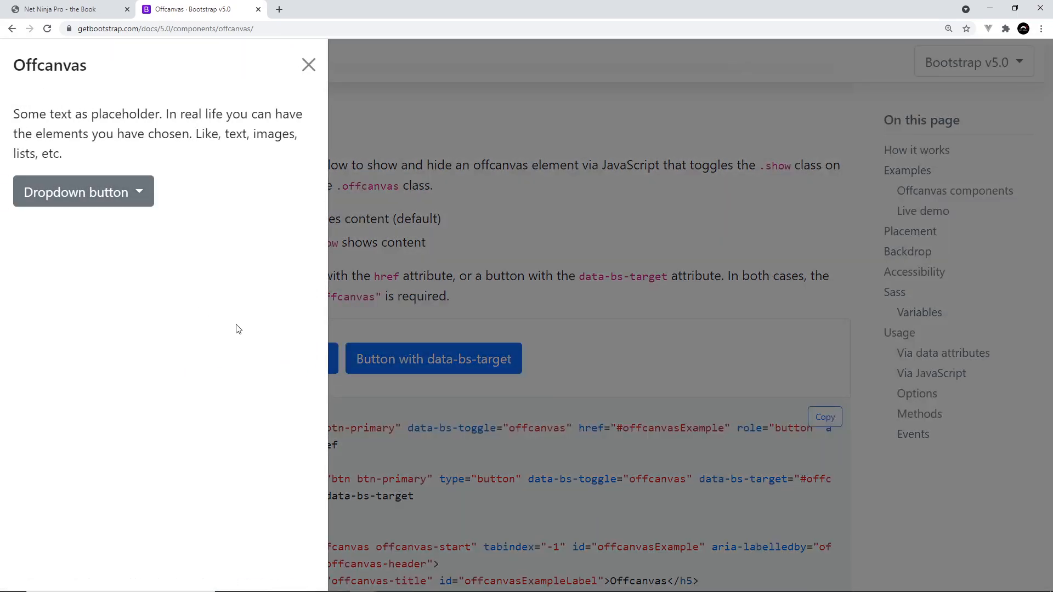
mouse_move(523, 176)
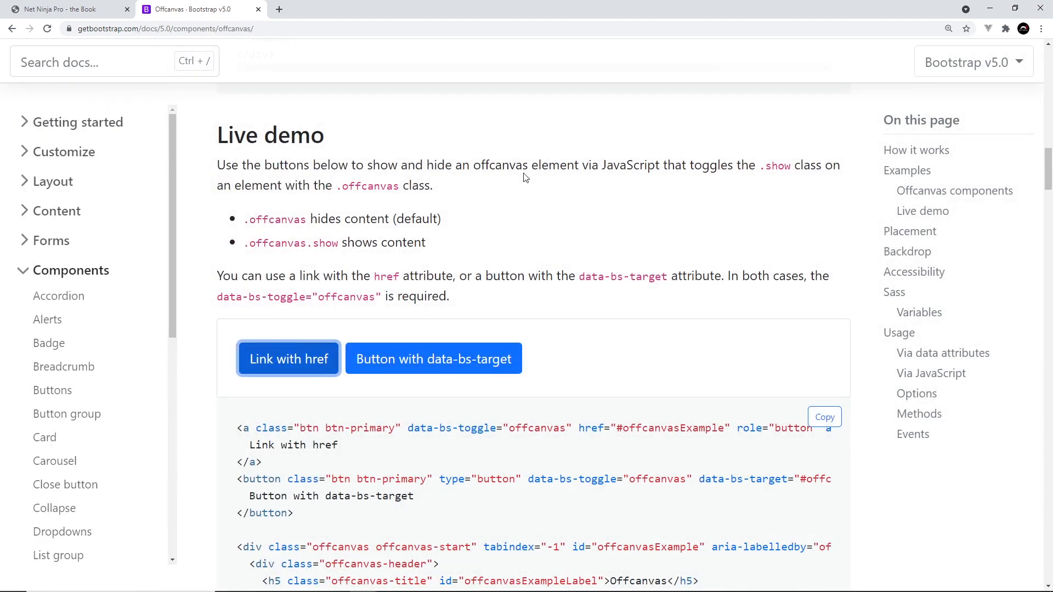
scroll(down, 3)
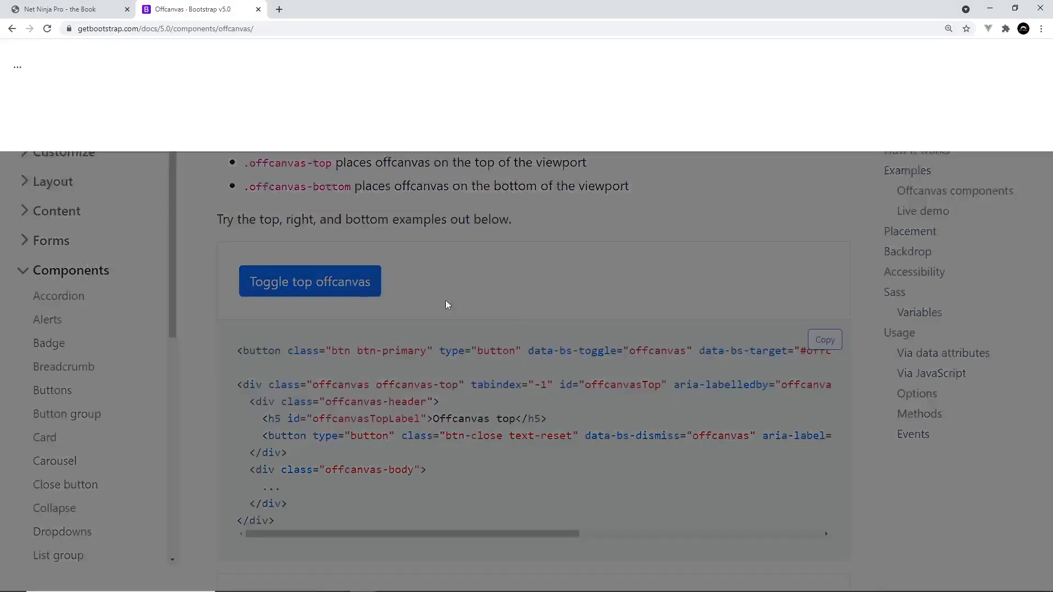
scroll(down, 3)
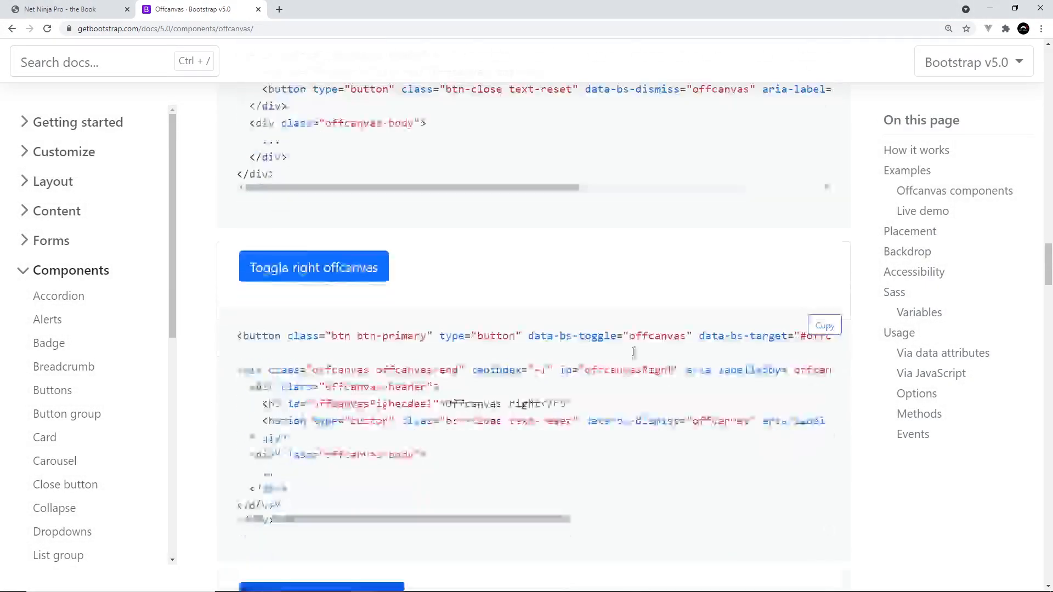
scroll(down, 3)
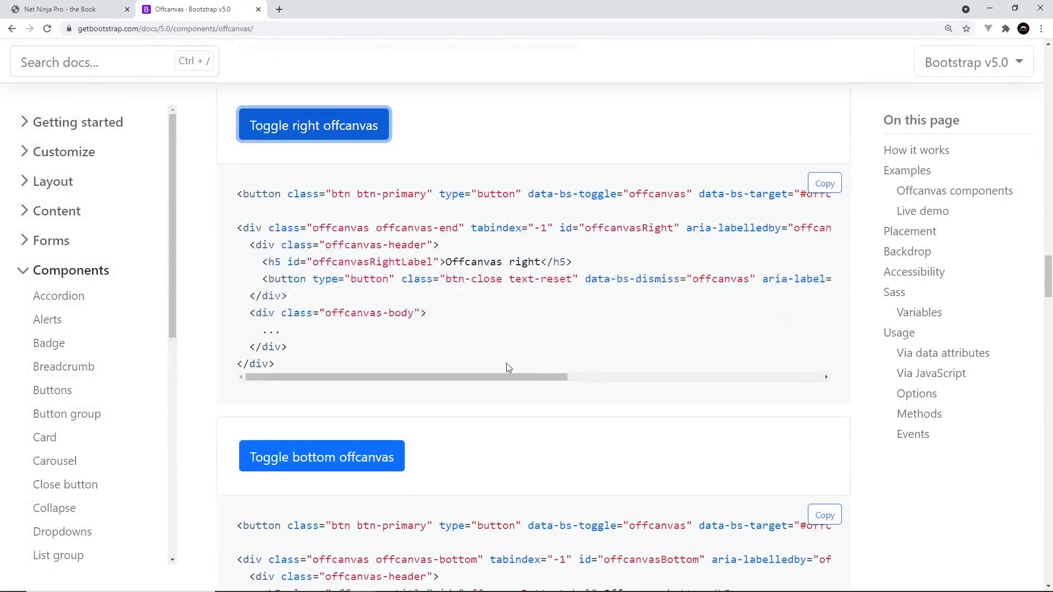
scroll(down, 3)
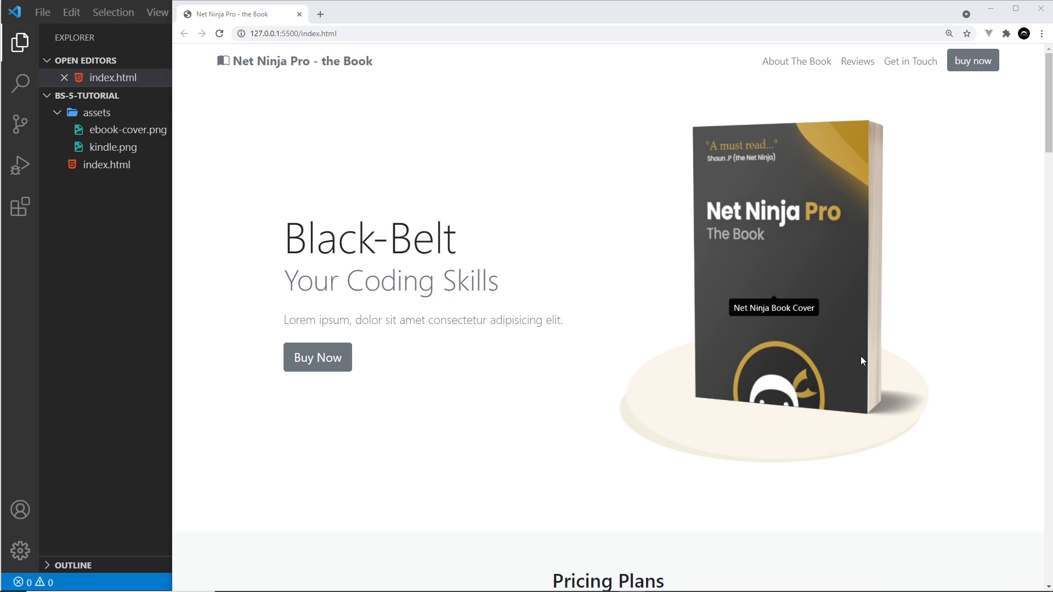
mouse_move(287, 364)
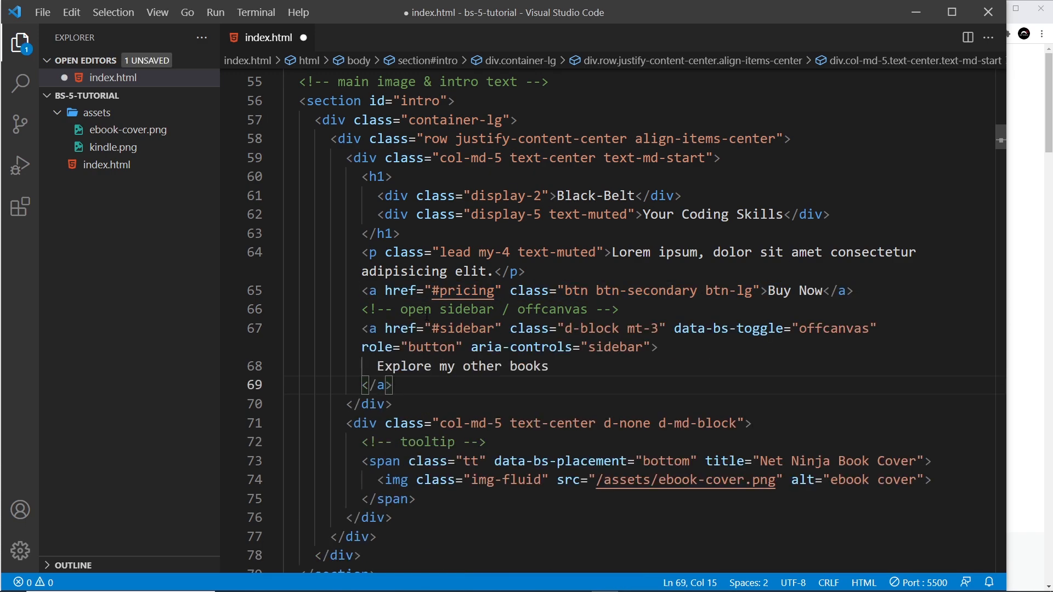
click(395, 328)
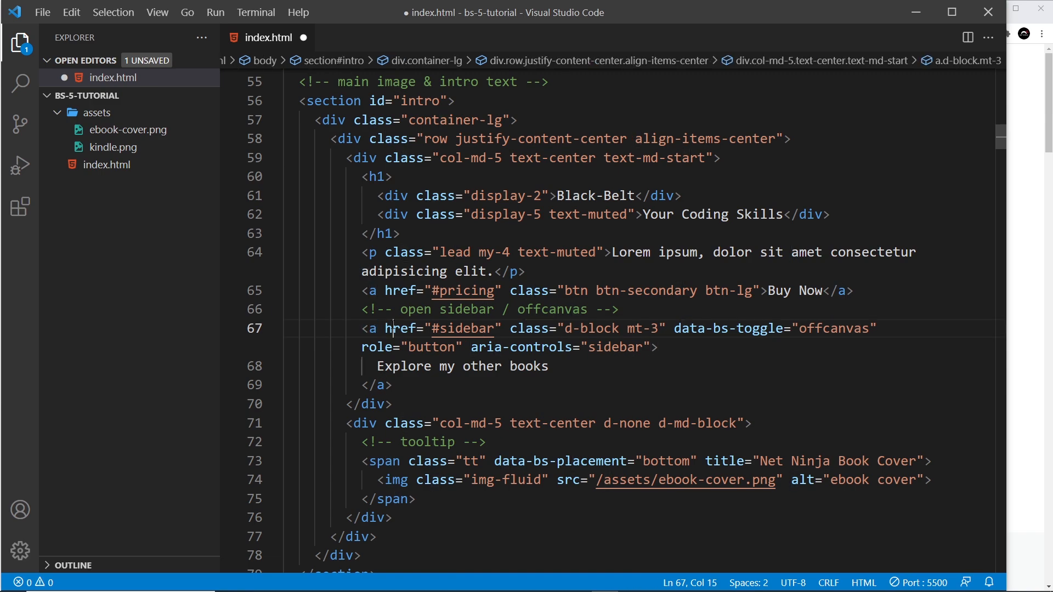
double_click(462, 328)
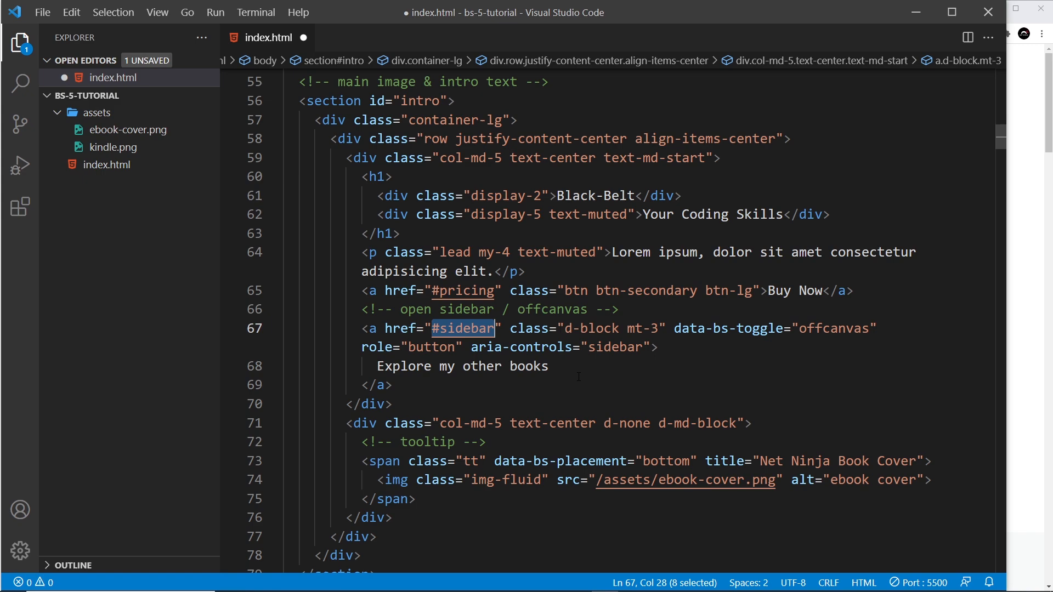
double_click(591, 328)
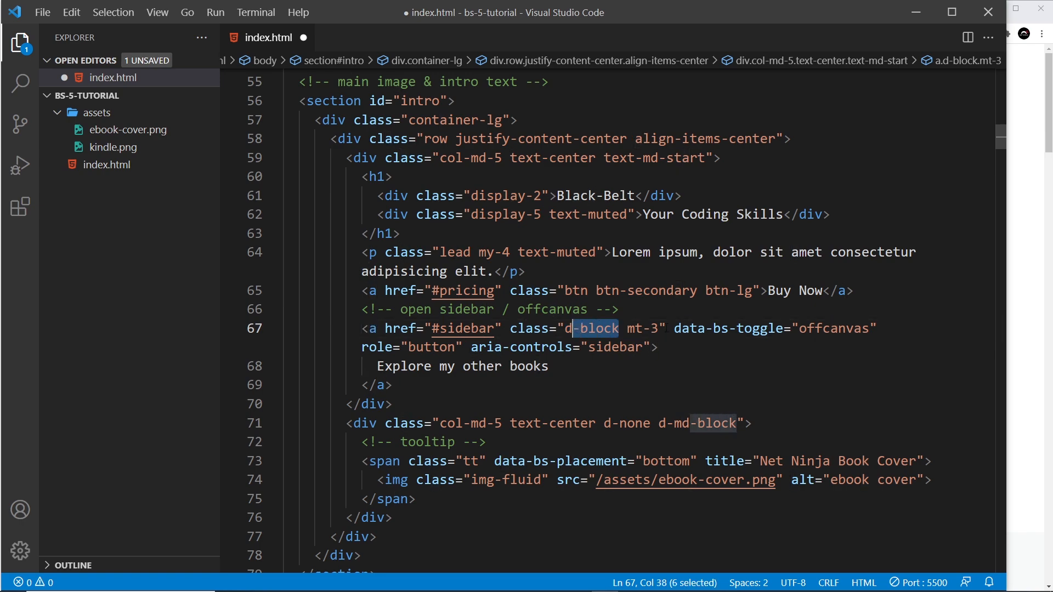
double_click(644, 328)
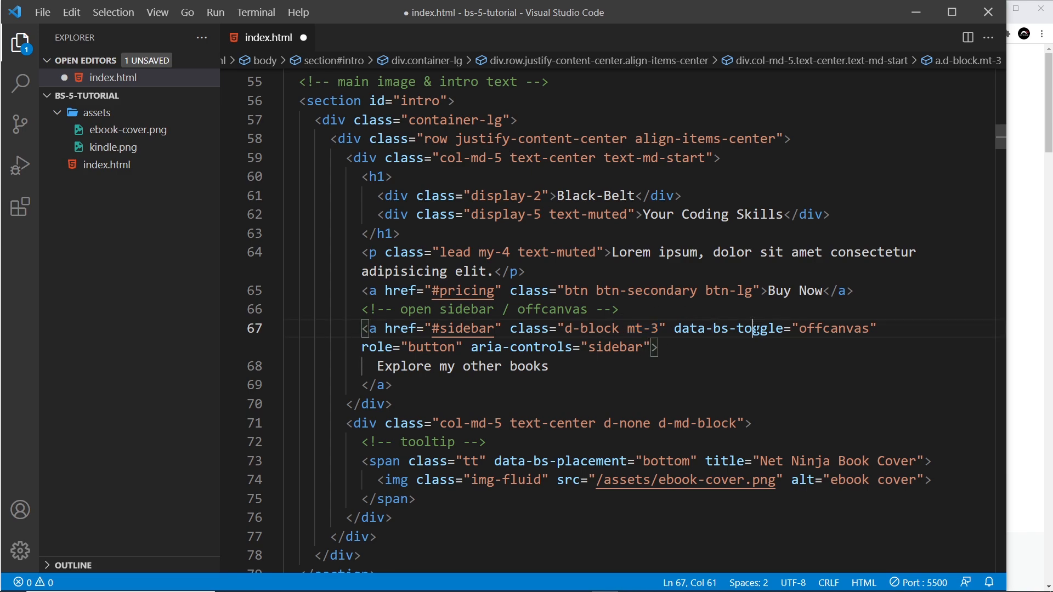
double_click(833, 329)
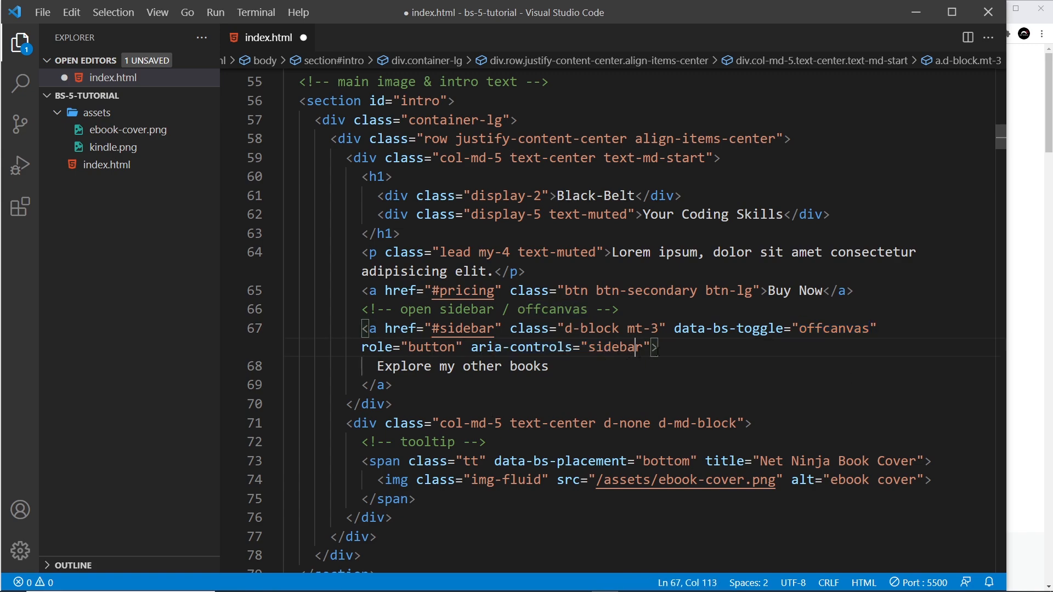
drag(472, 348, 657, 348)
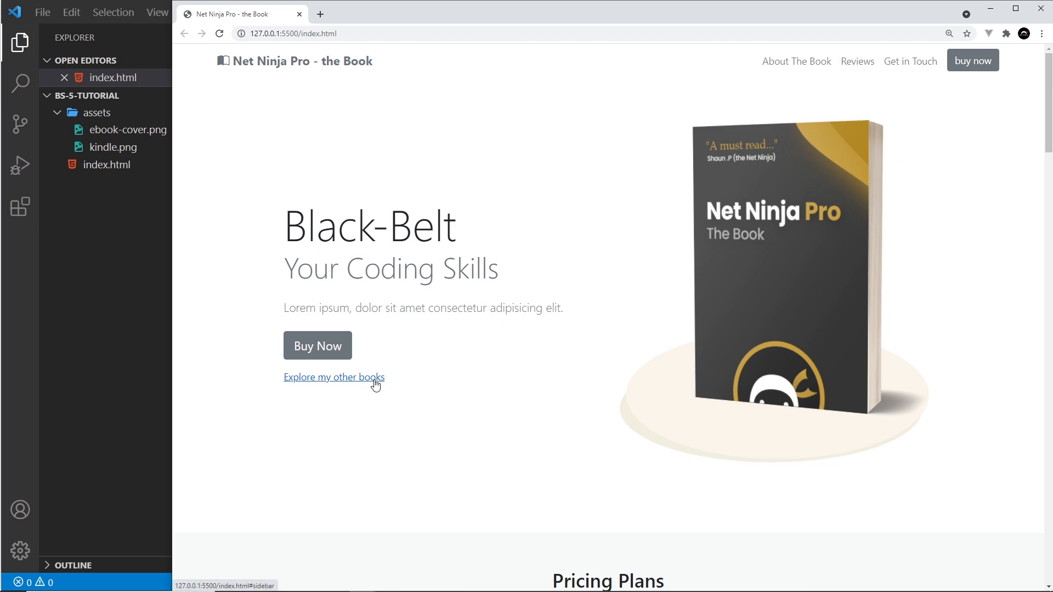
mouse_move(370, 415)
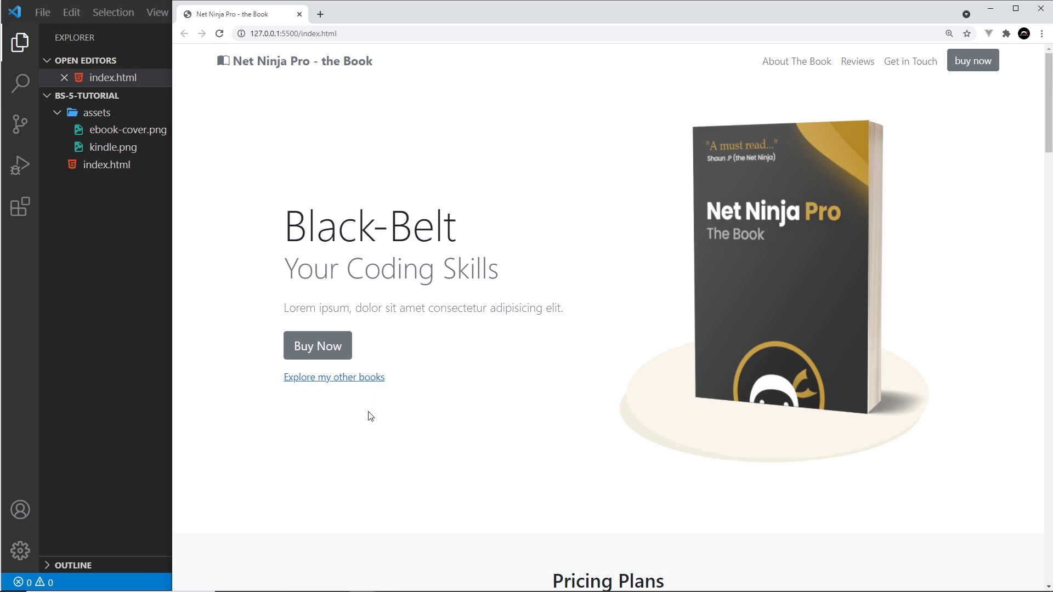
mouse_move(367, 404)
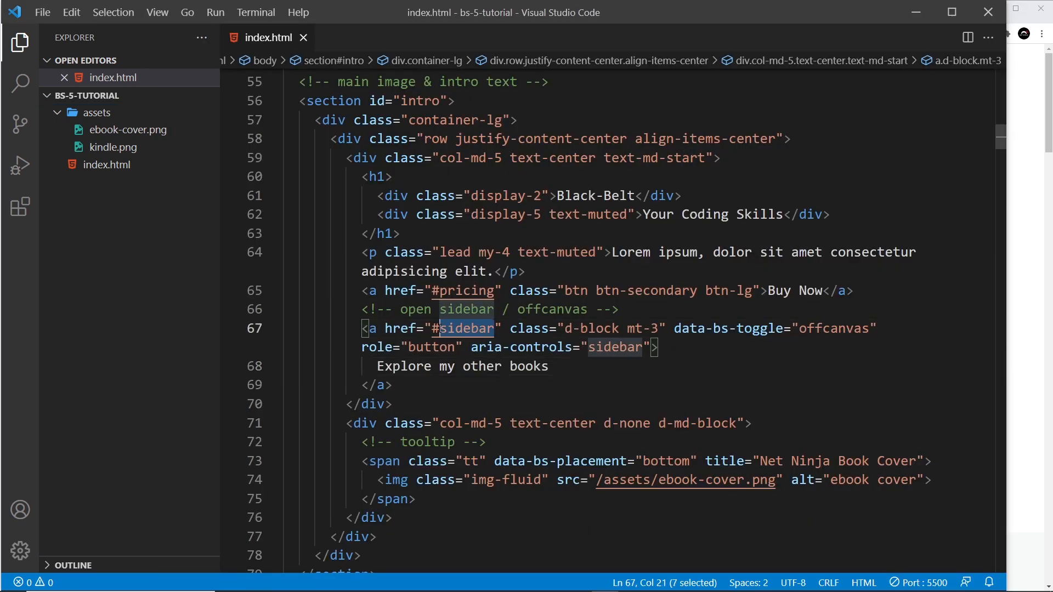
- Expand the Emmet abbreviation div.offcanvas.offcanvas-start into an empty div below the offcanvas comment
scroll(down, 3)
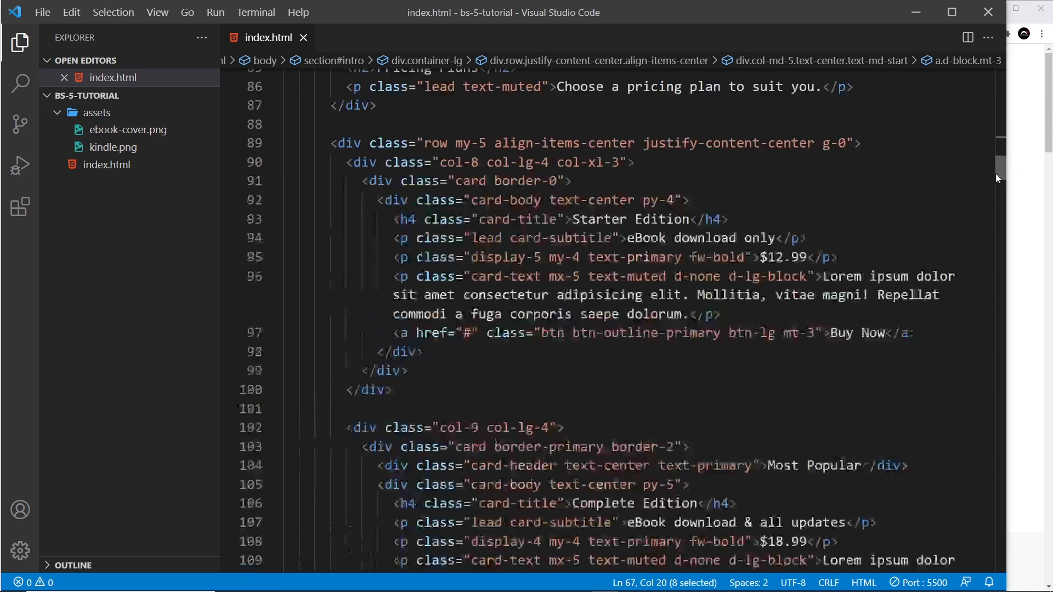
scroll(down, 3)
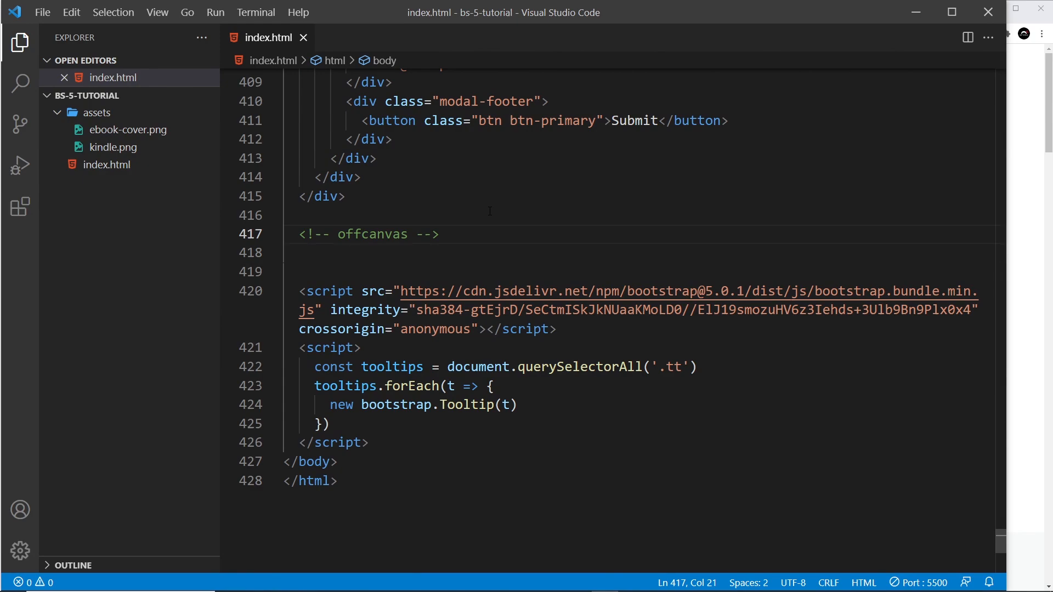
key(Enter)
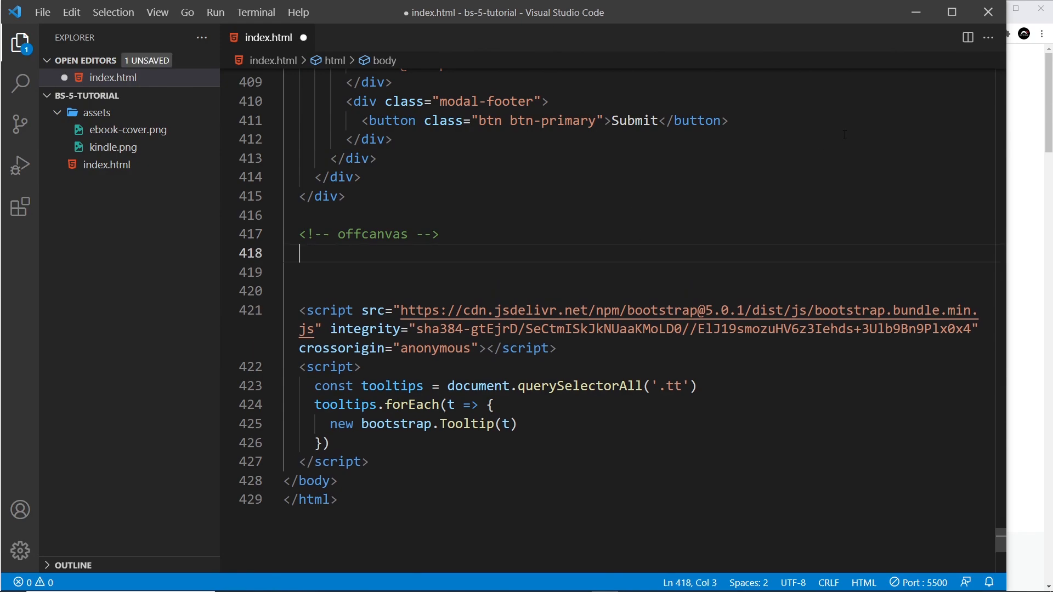
text(div.)
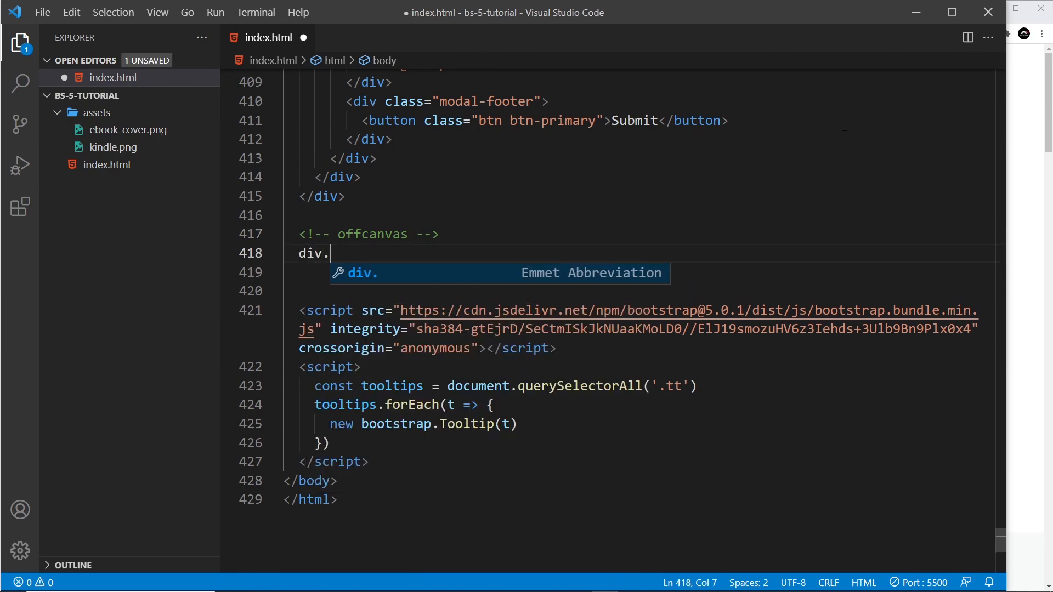
text(o)
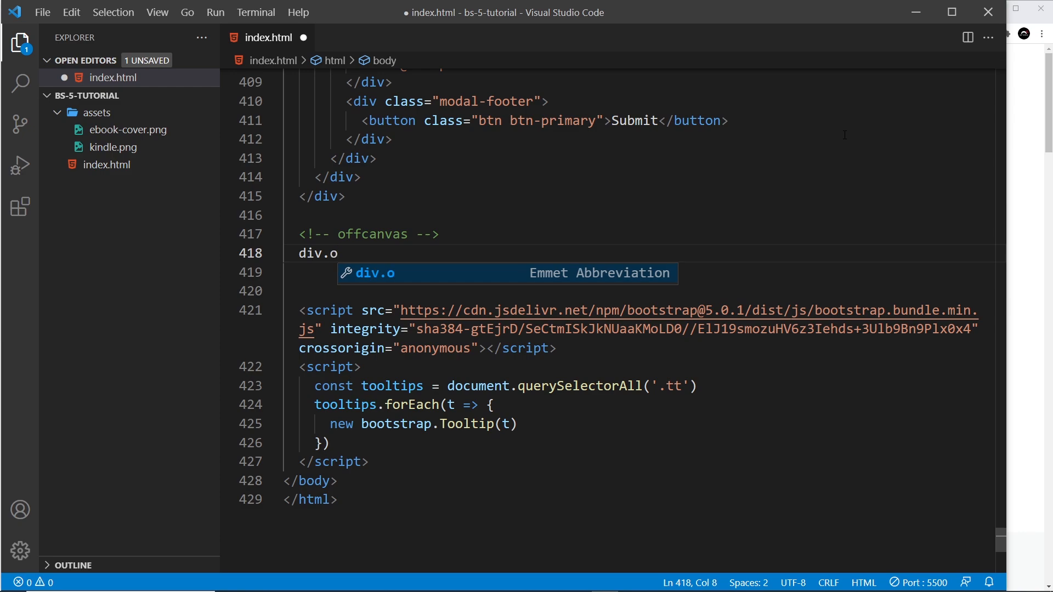
text(ffcanva)
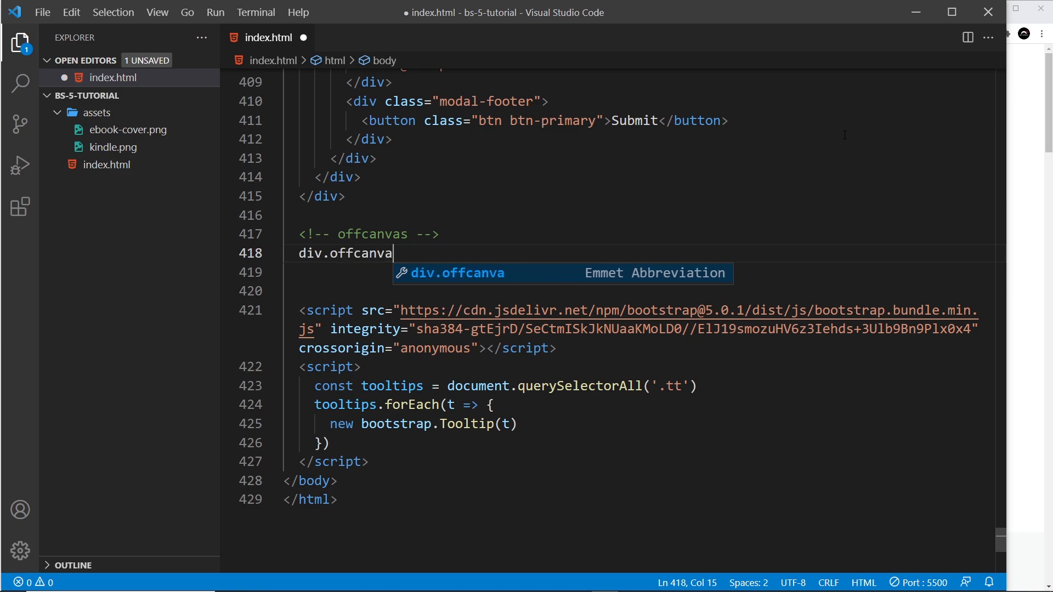
text(s.)
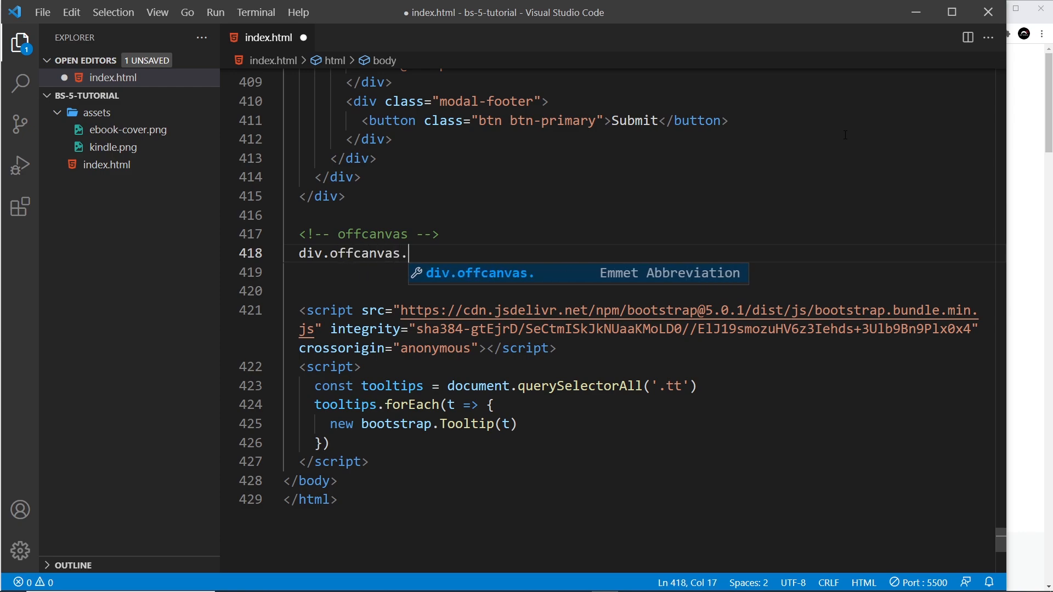
text(offcanvas-)
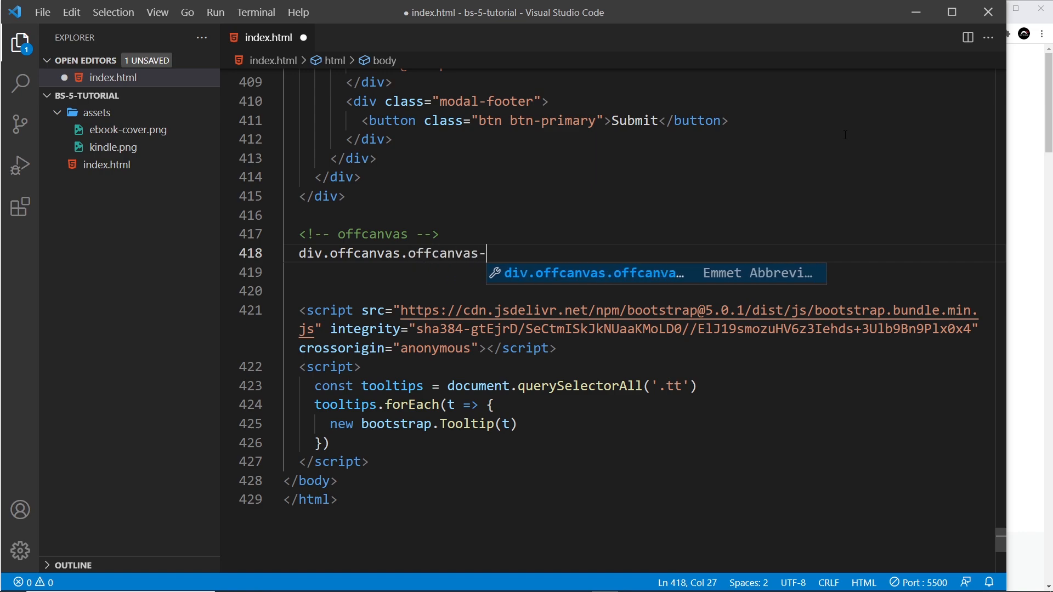
key(Tab)
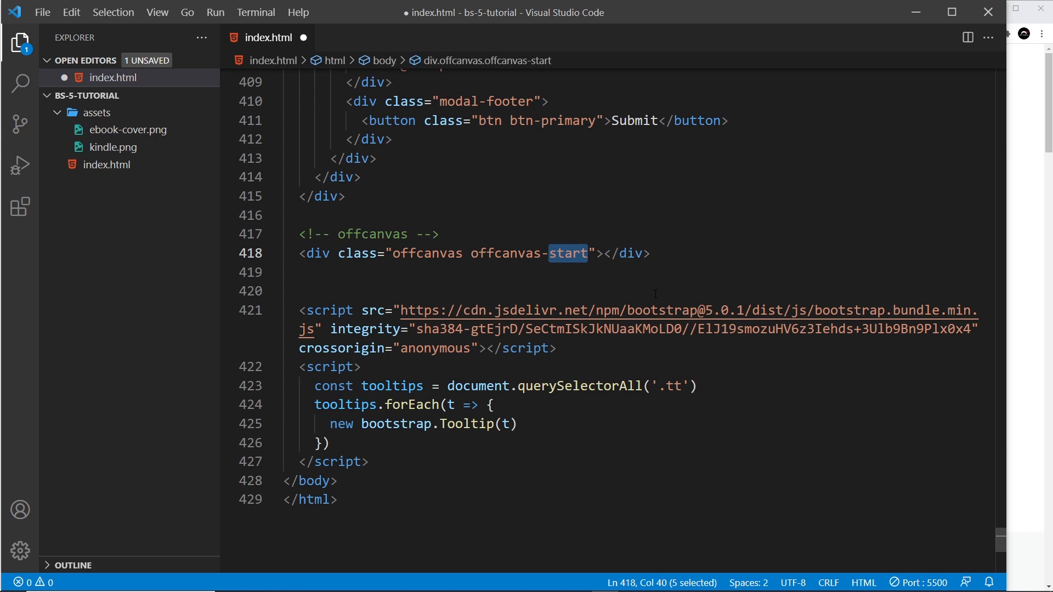
text(end)
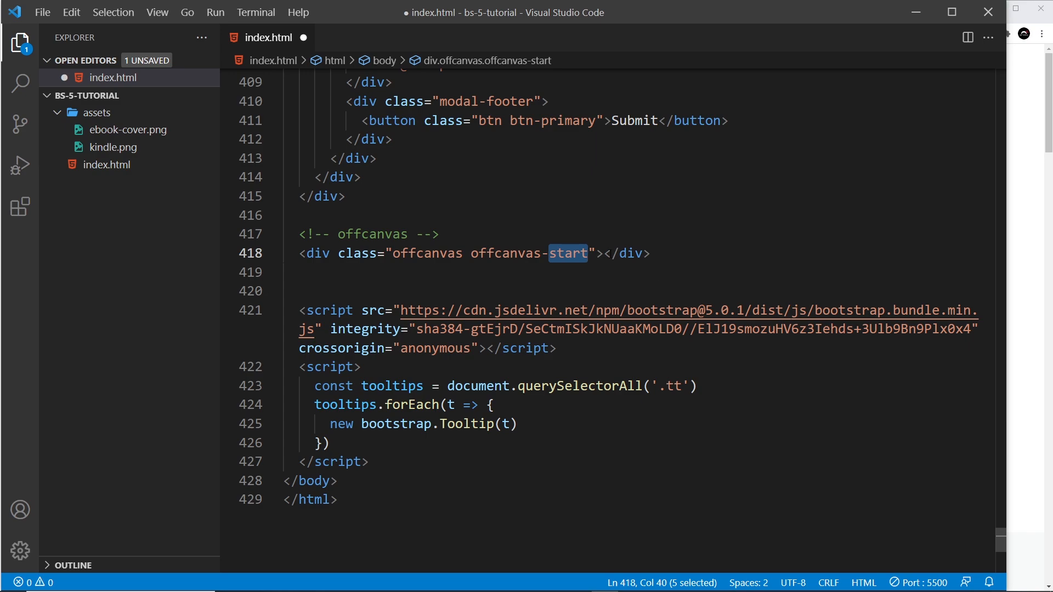
- Add tabindex="-1" id="sidebar" aria-labelledby="sidebar-label" to the offcanvas div, open an inner line, and save
text(tabindex="-1" id="sidebar" aria-labelledby="sidebar-label")
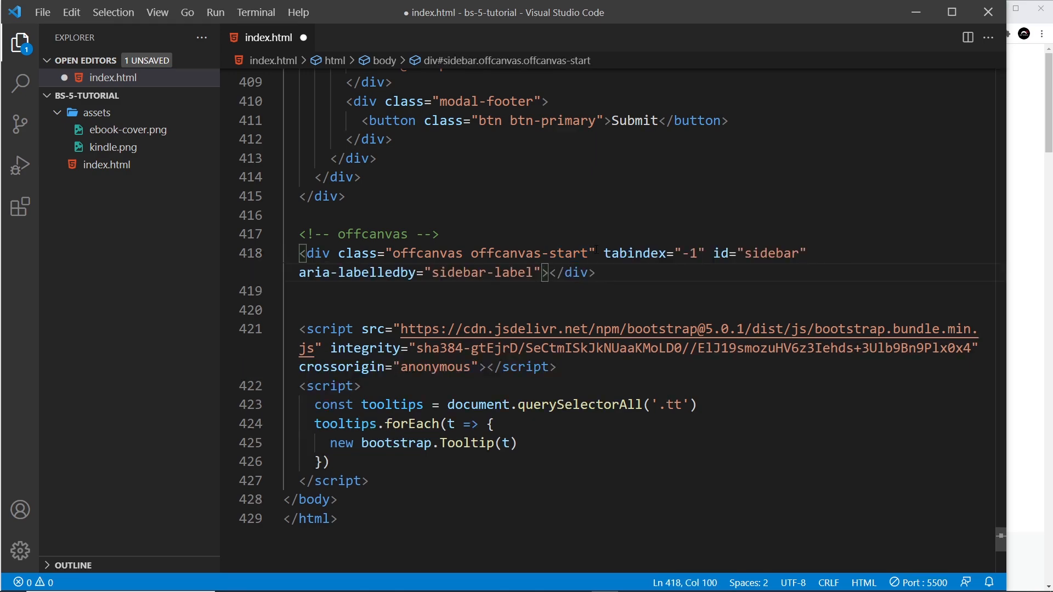
double_click(691, 253)
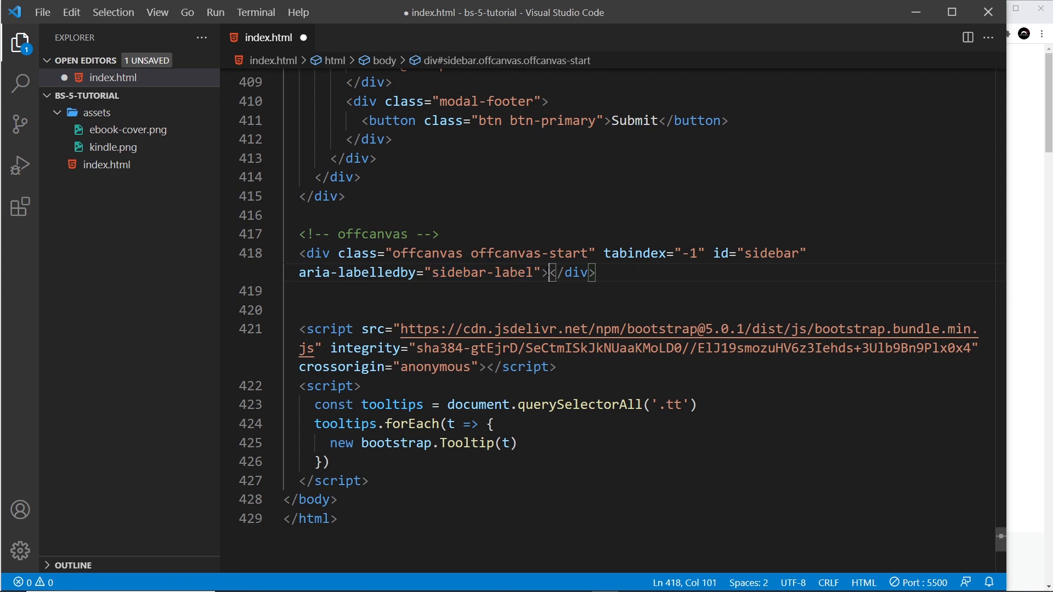
key(Enter)
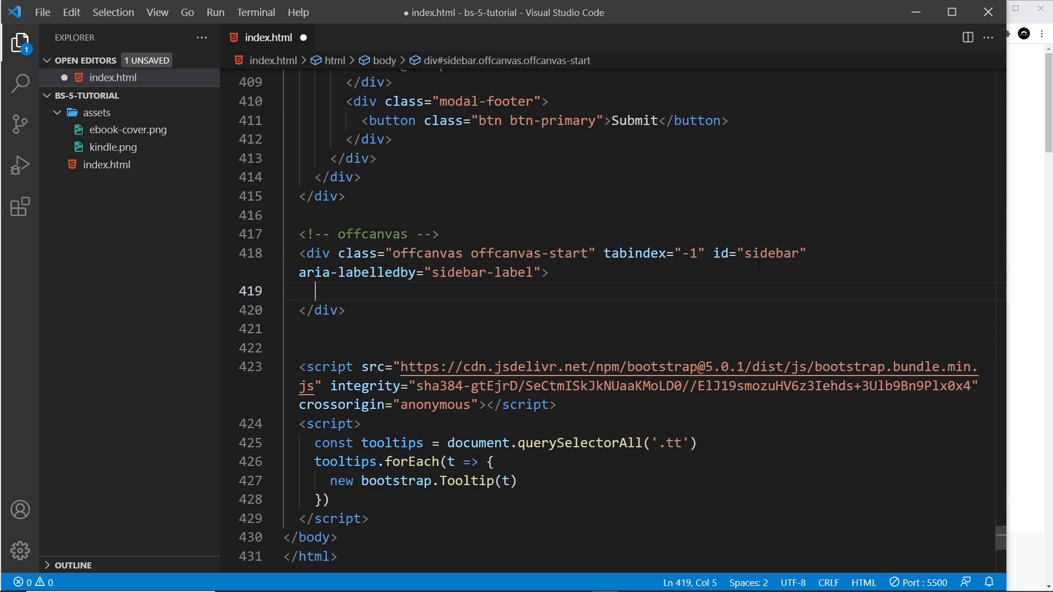
key(ctrl+s)
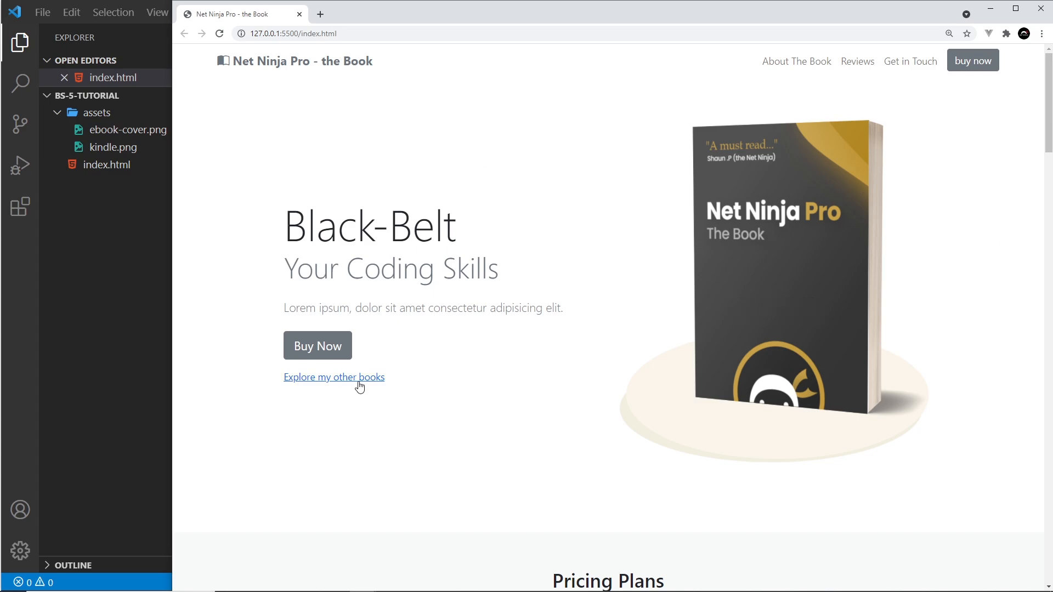
click(334, 378)
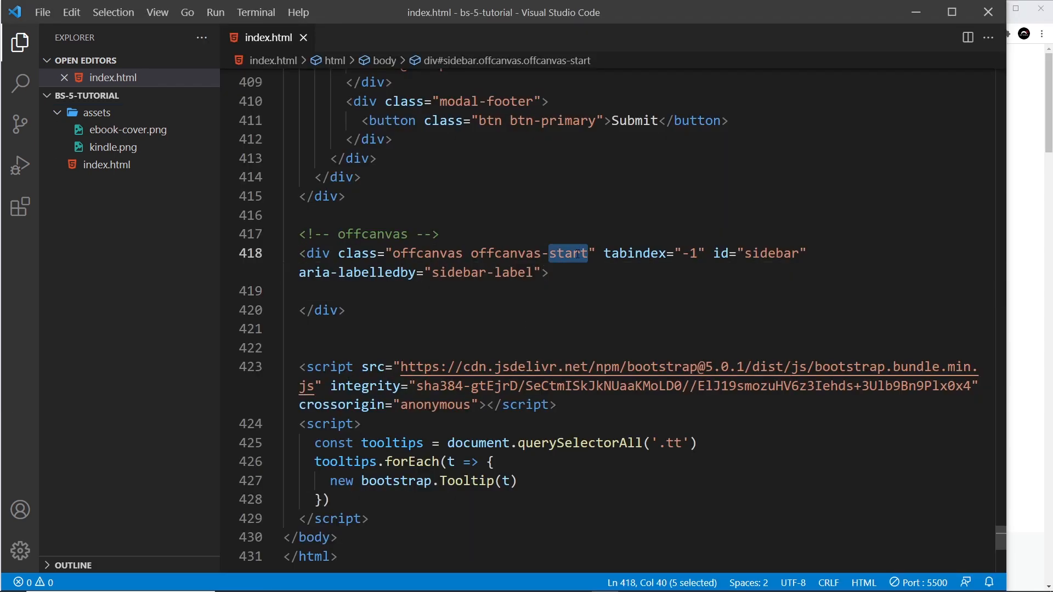
text(end)
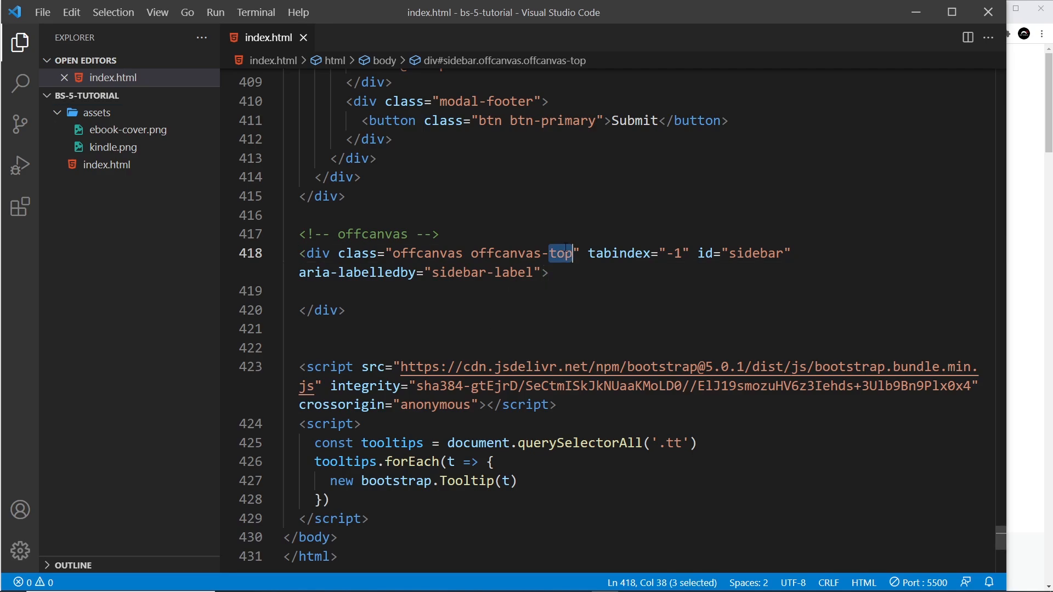
text(bottom)
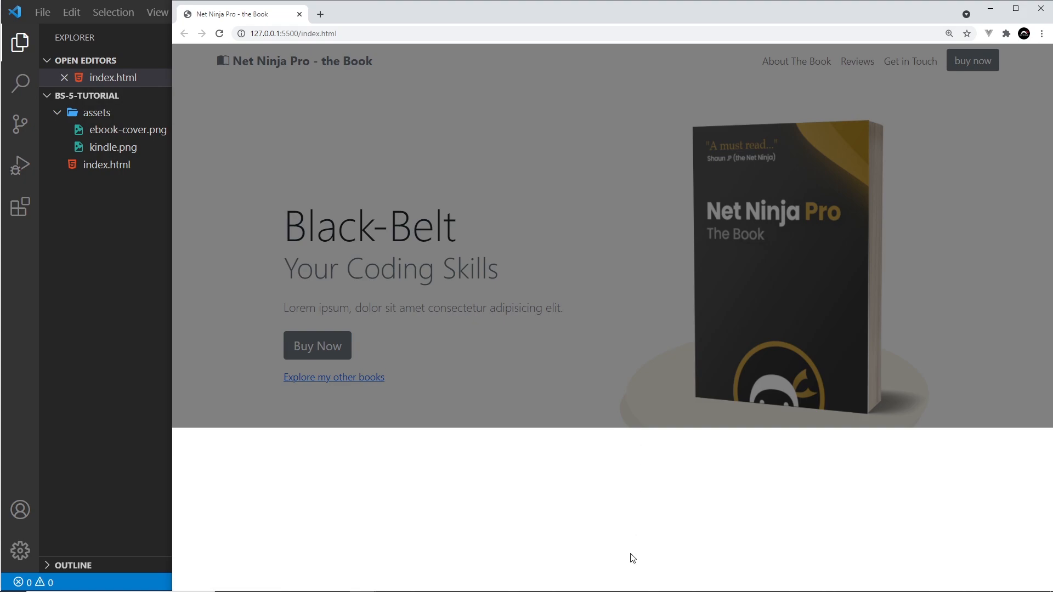
mouse_move(394, 145)
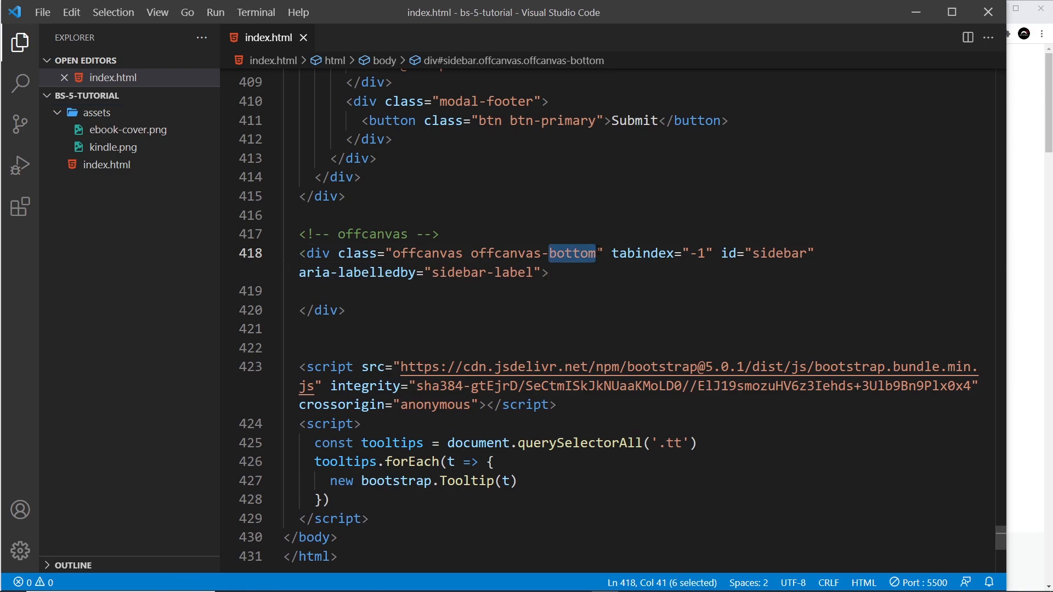
text(start)
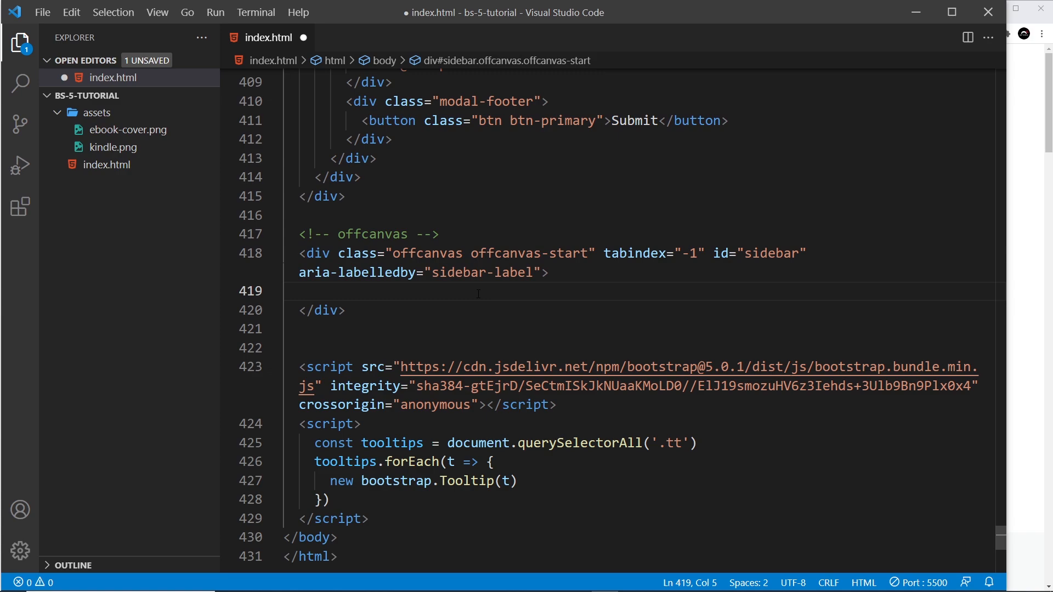
- Insert an offcanvas-header div inside the sidebar with an empty line inside it
text(div.)
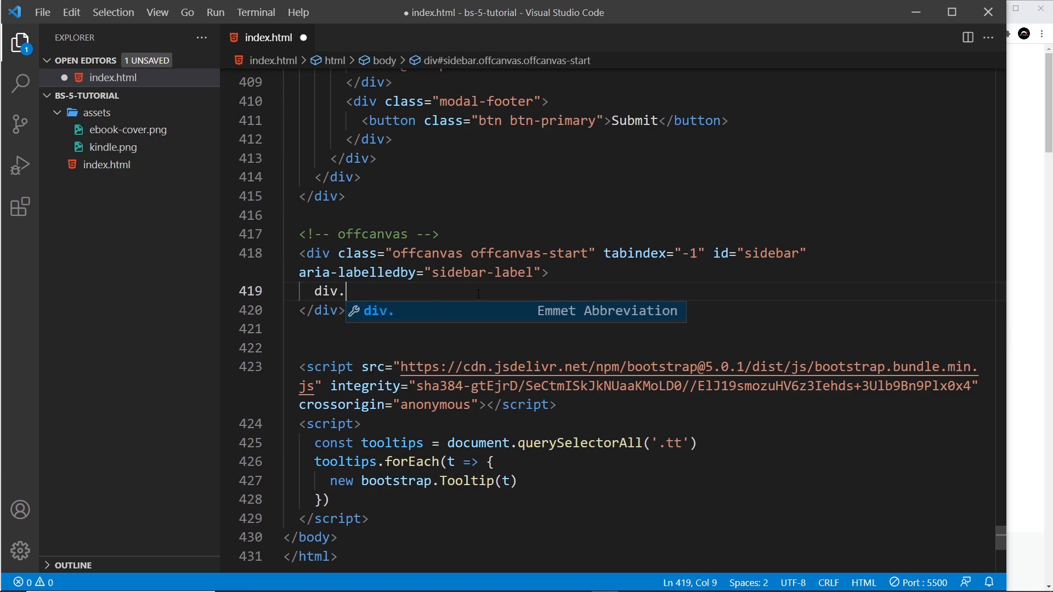
text(offcanv)
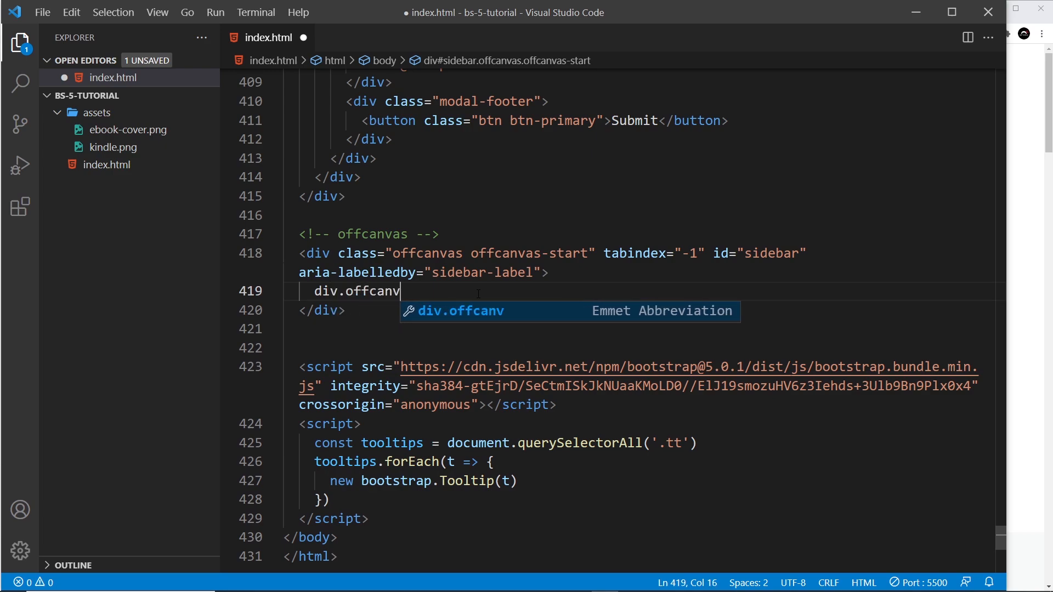
text(as-header)
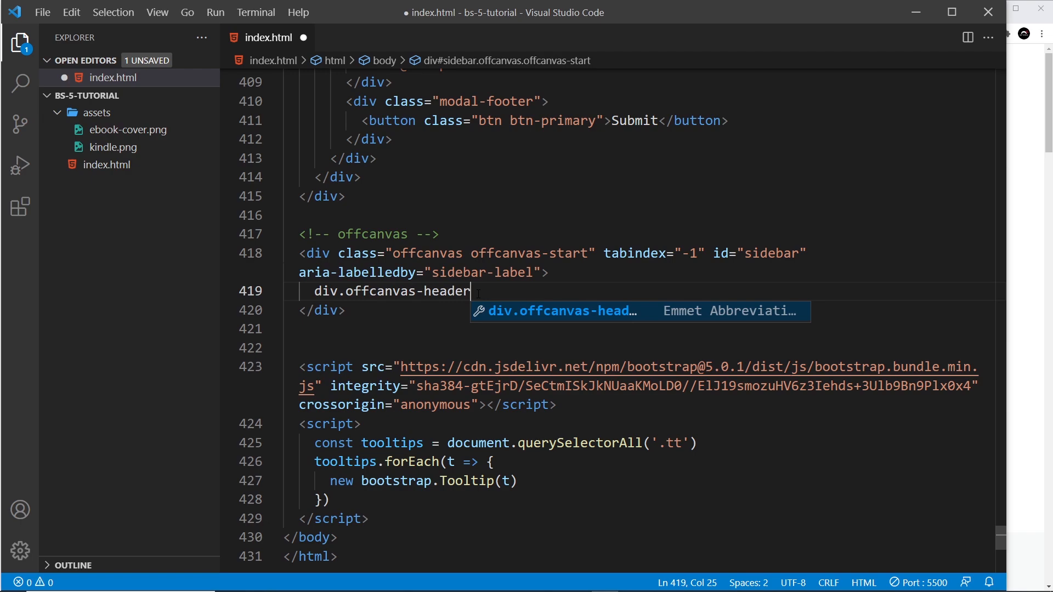
key(Tab)
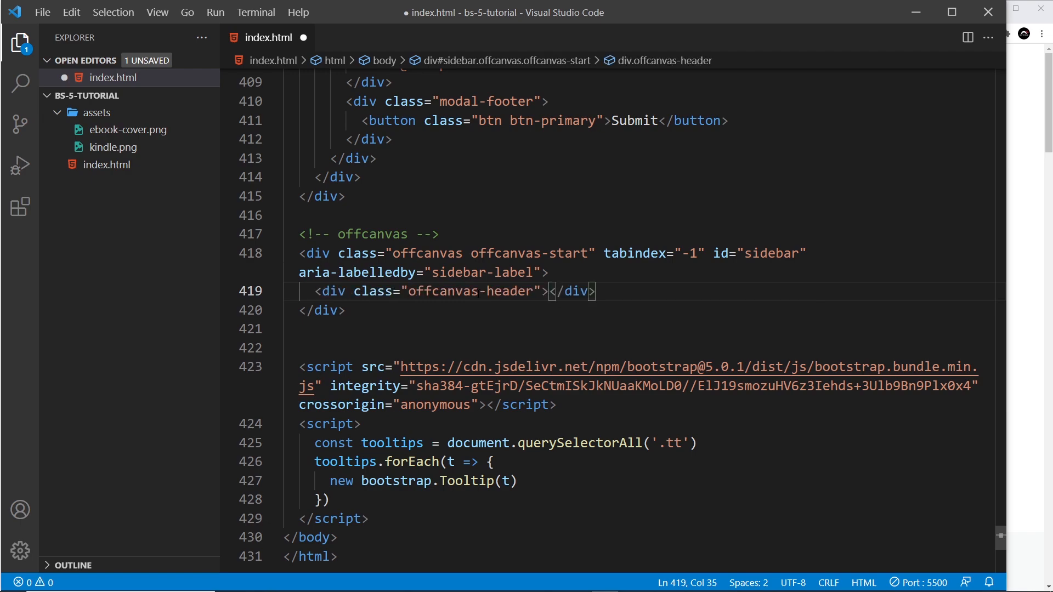
key(Enter)
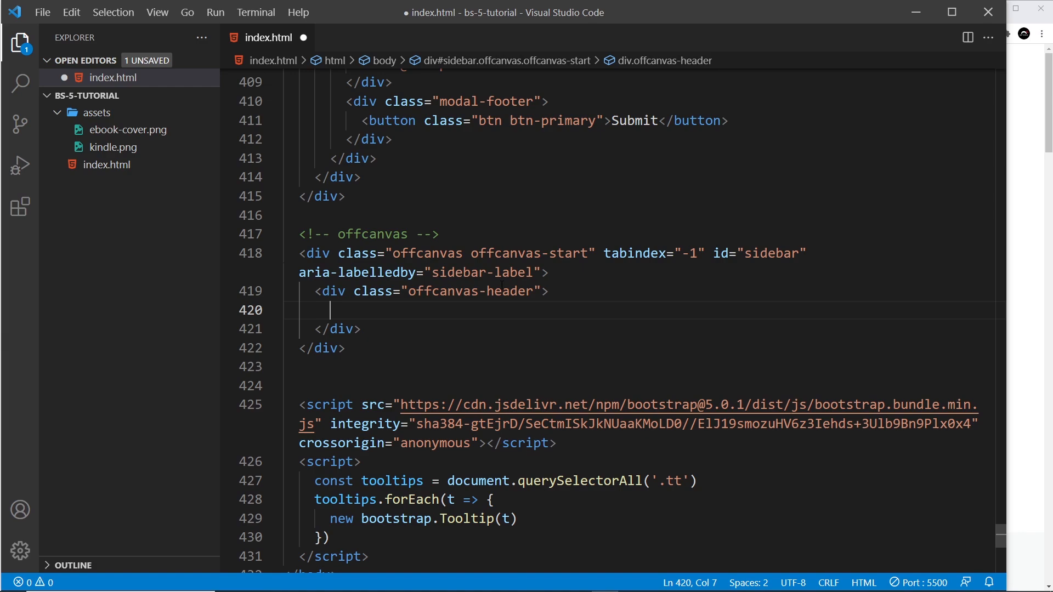
- Add an h5.offcanvas-title with id sidebar-label reading 'My Other Books' and save
text(h5)
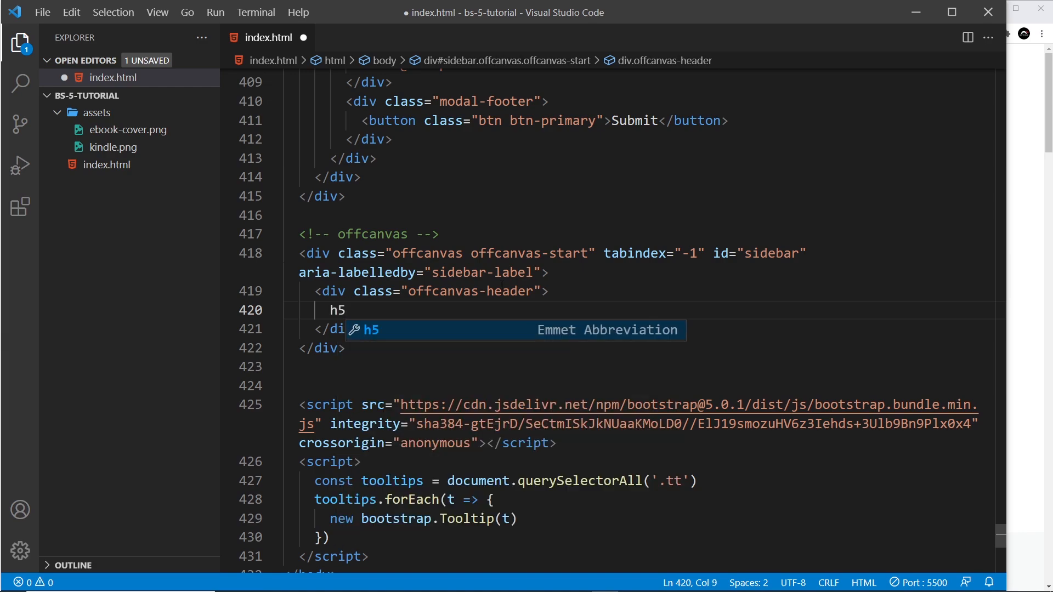
text(.off)
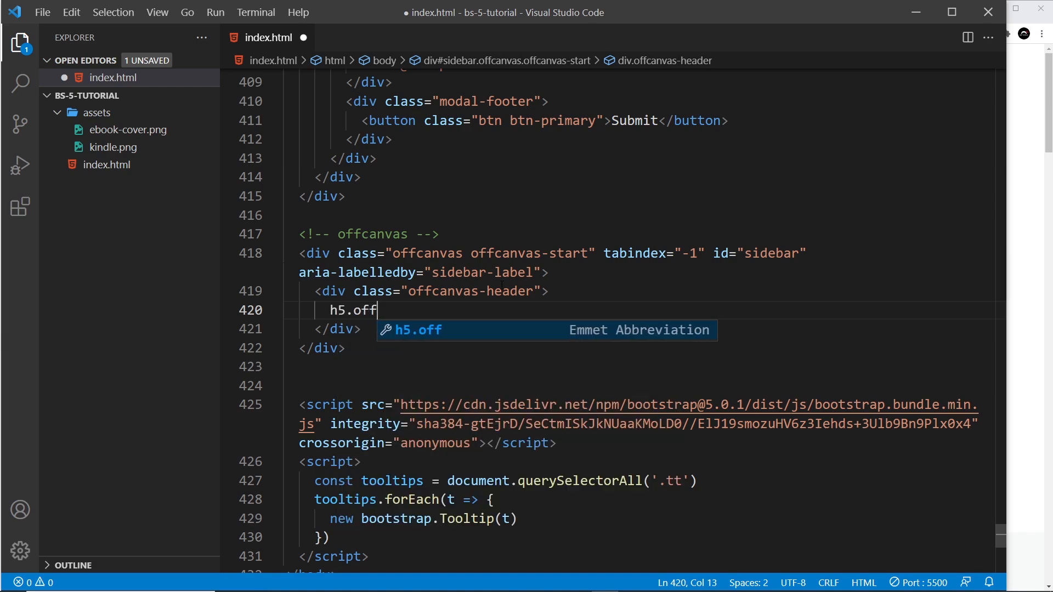
text(canvas)
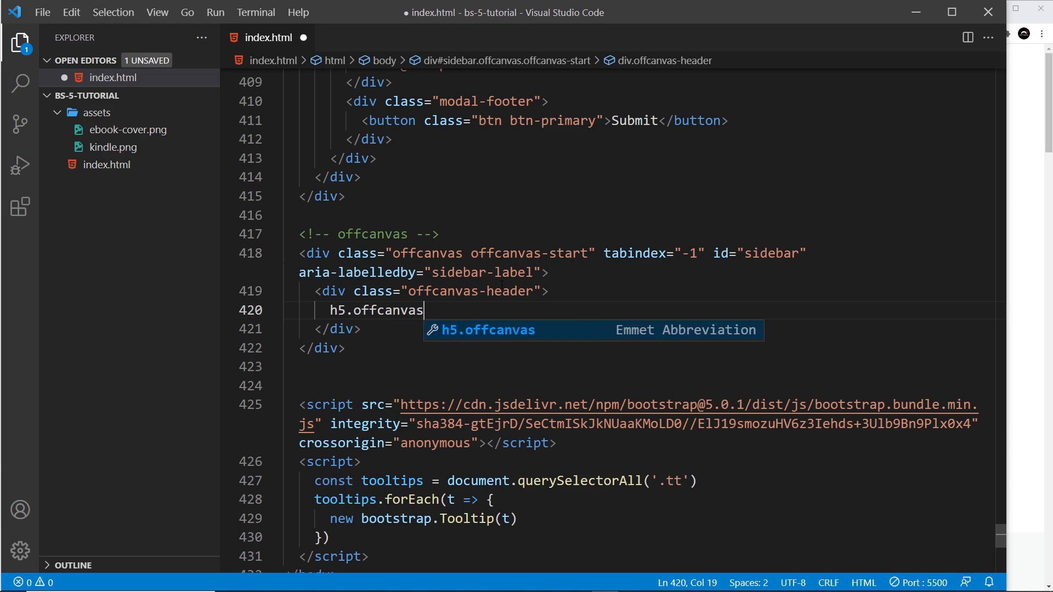
text(-titl)
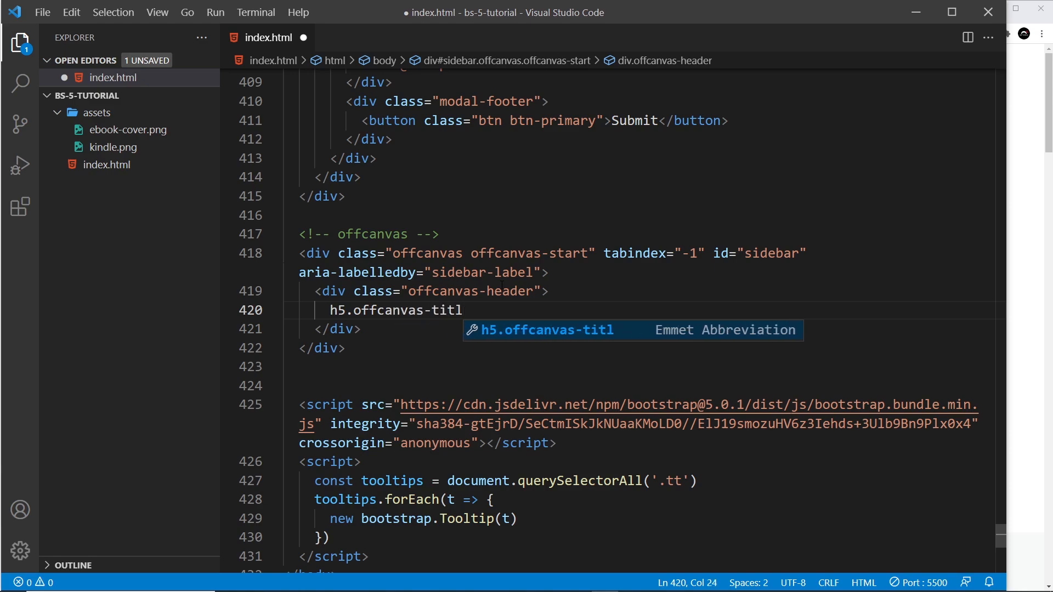
key(Tab)
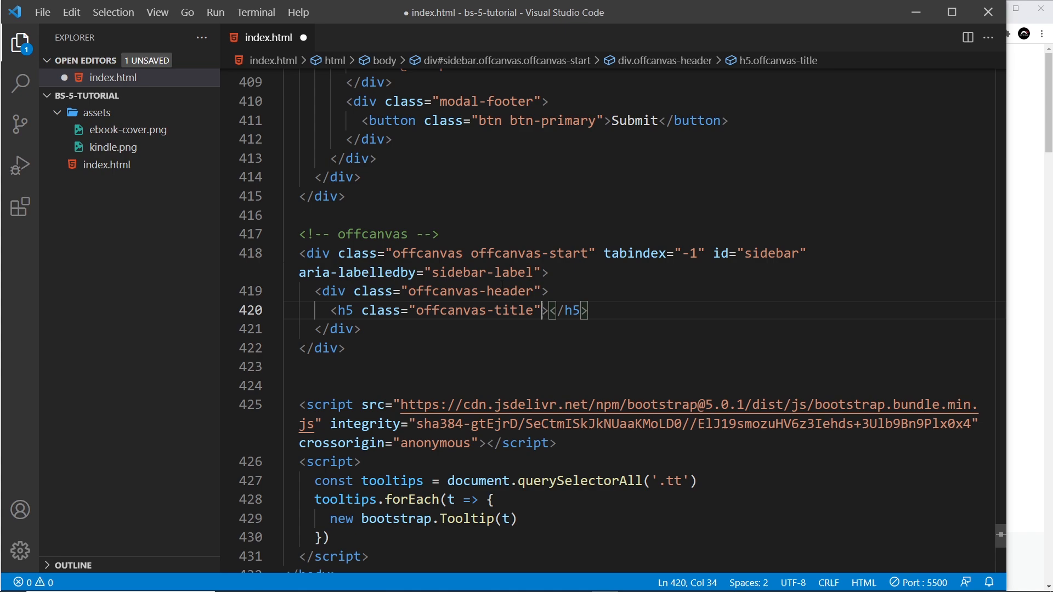
text(id="s")
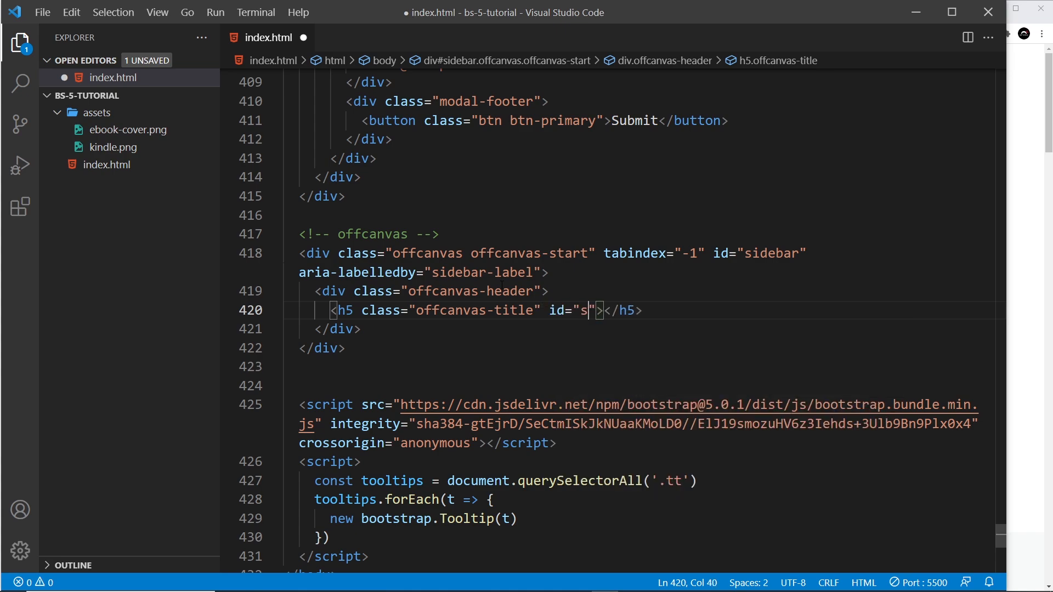
text(idebar-la)
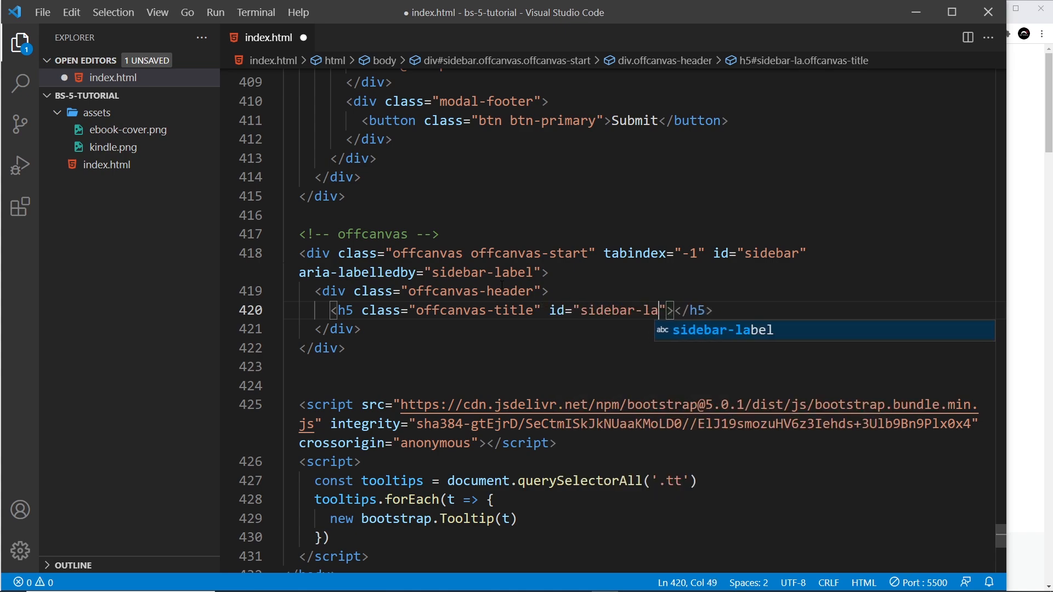
text(bel)
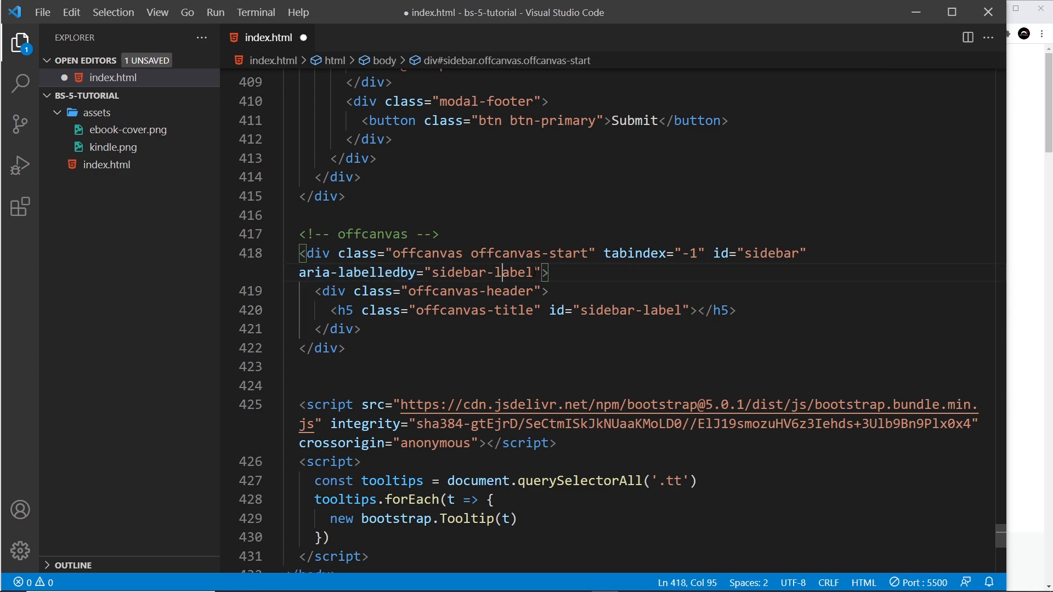
double_click(635, 310)
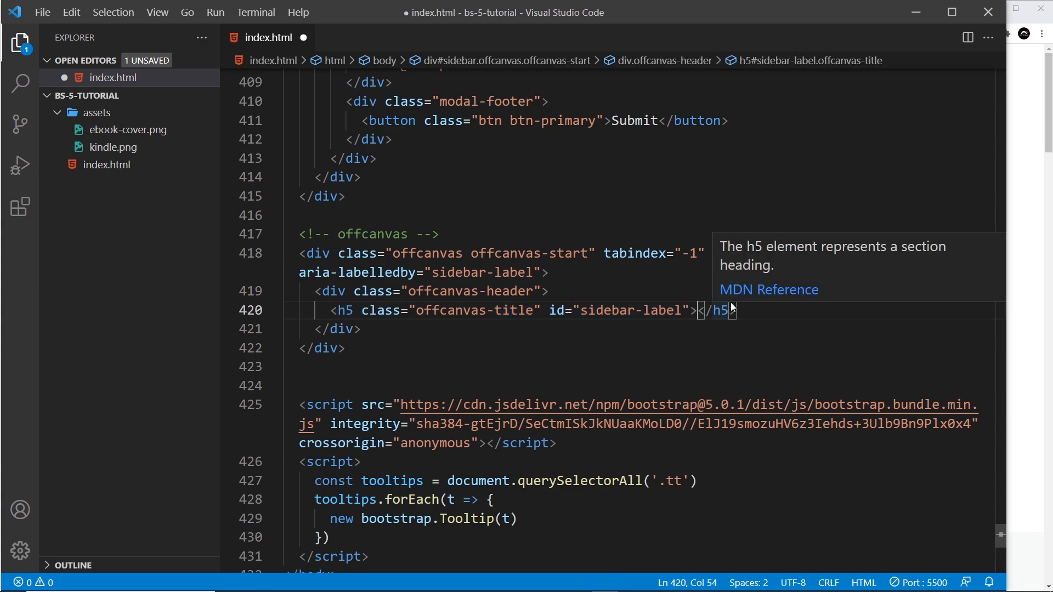
text(My Other Books)
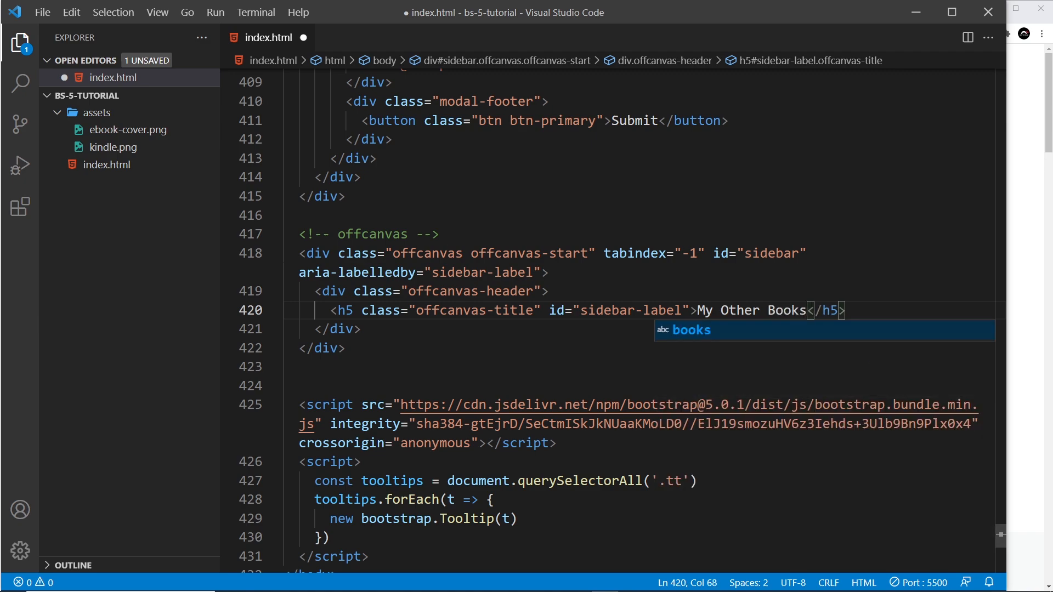
key(Escape)
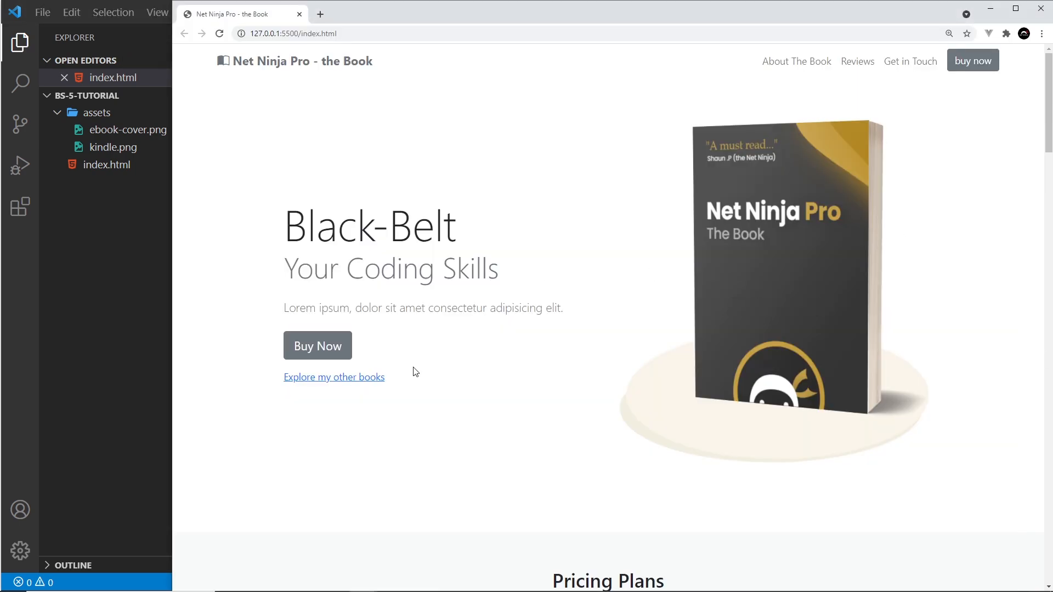
click(334, 377)
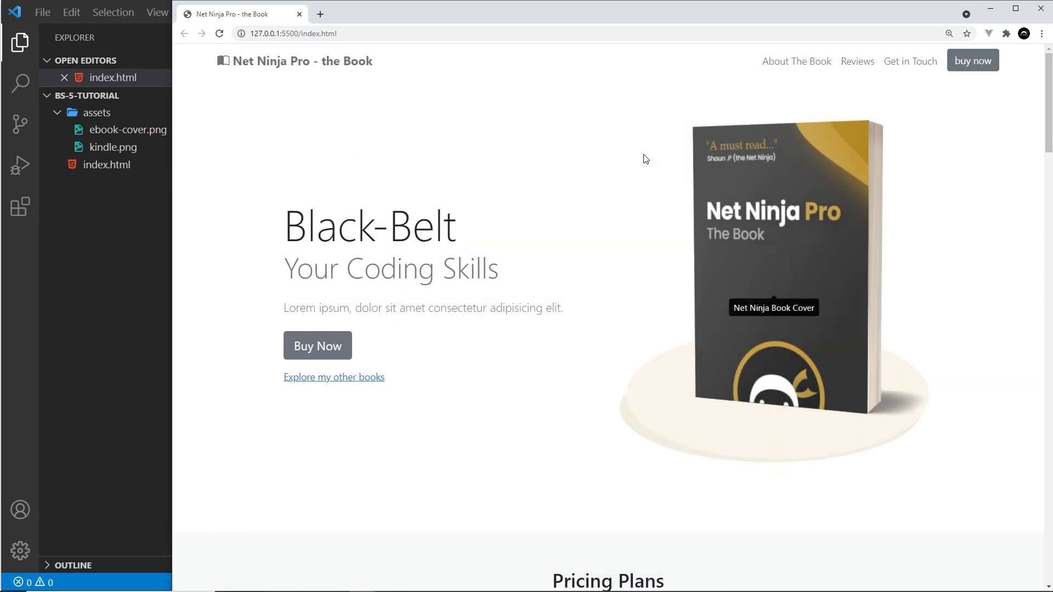
click(334, 377)
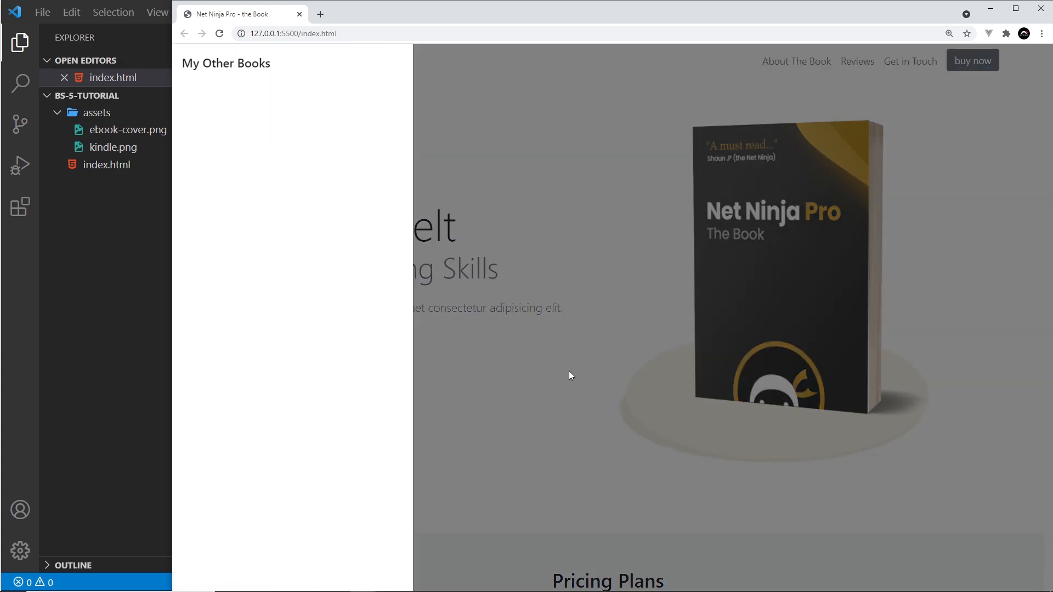
mouse_move(507, 349)
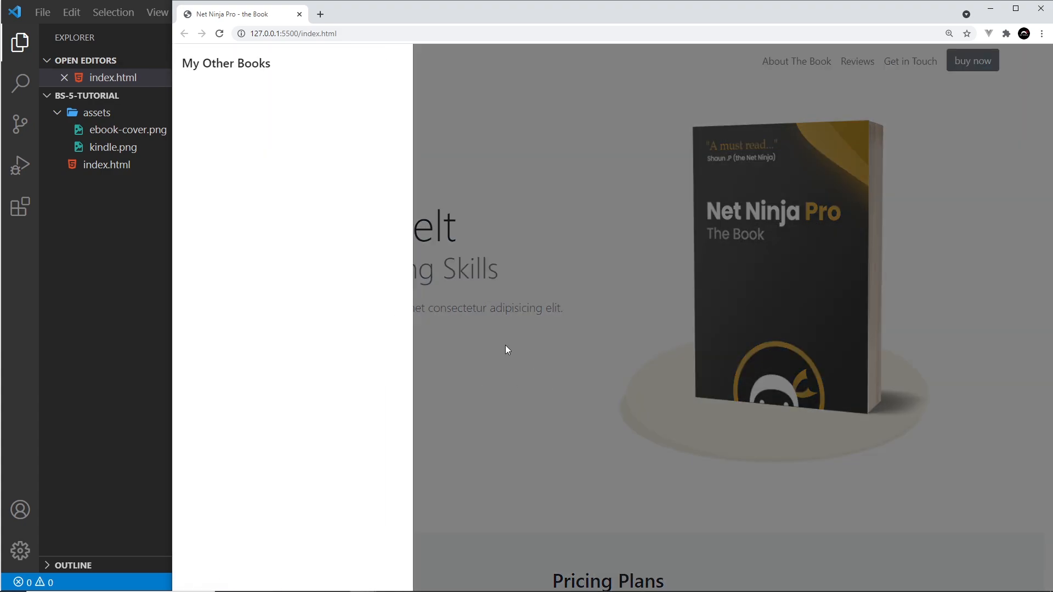
mouse_move(325, 131)
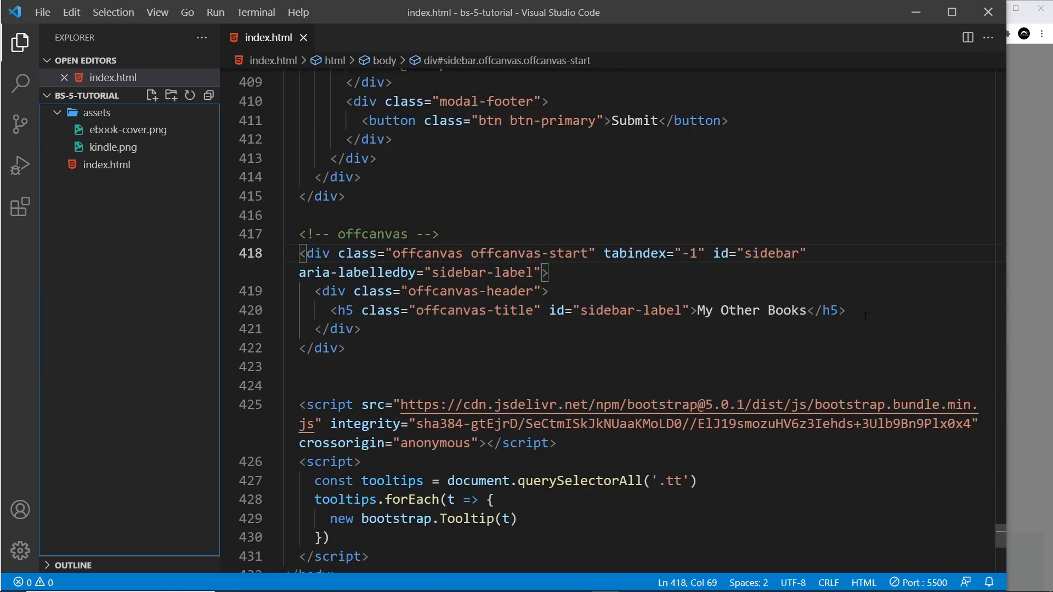
- Add a btn-close button with data-bs-dismiss="offcanvas" and aria-label Close after the title, and save
text(<button type="button" class="btn-close" data-bs-dismiss="offcanvas" aria-label="Close"></button>)
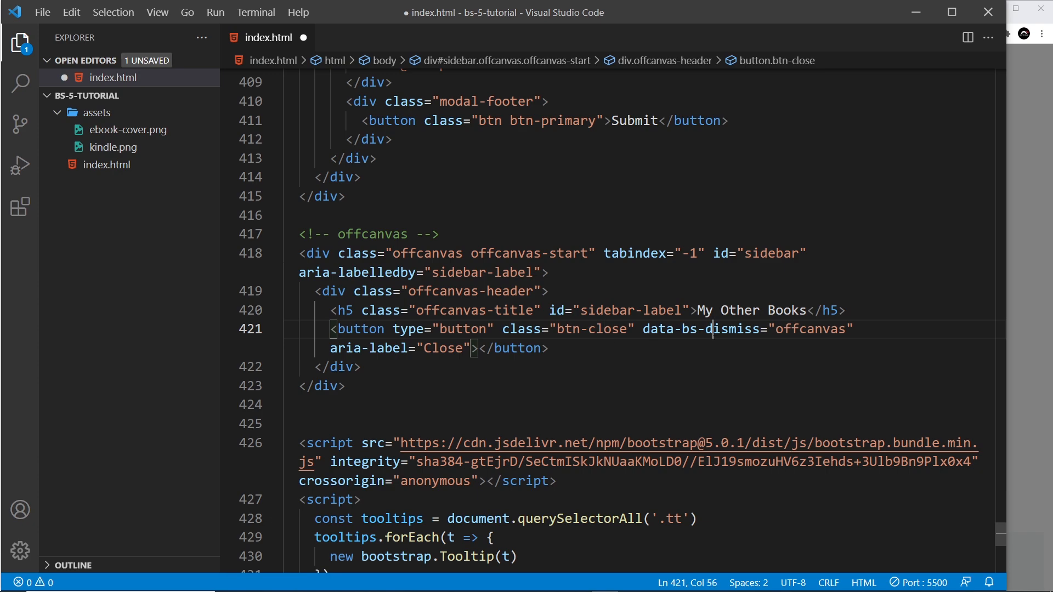
double_click(809, 329)
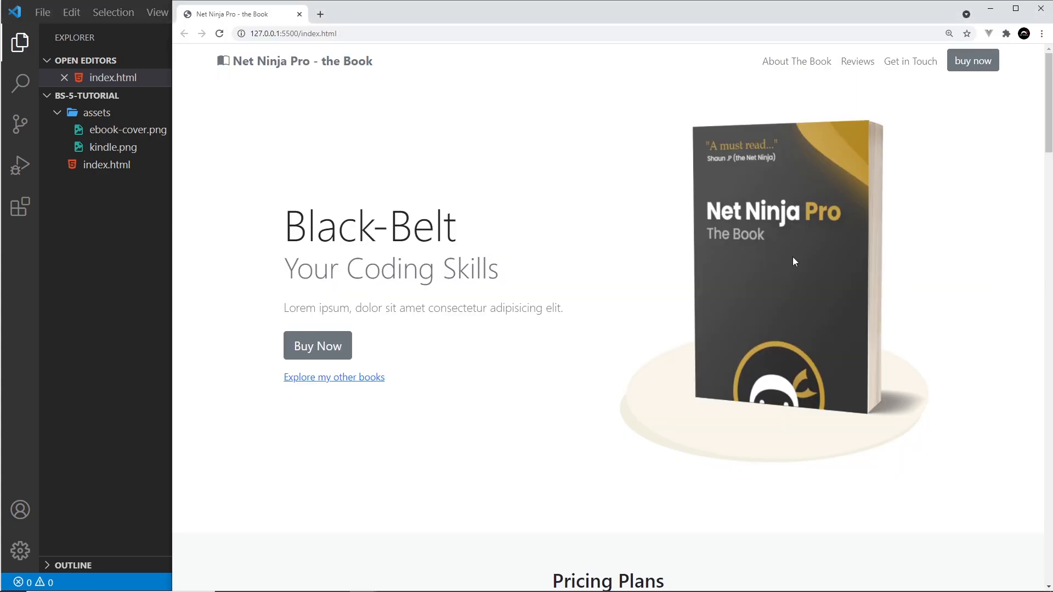
click(334, 377)
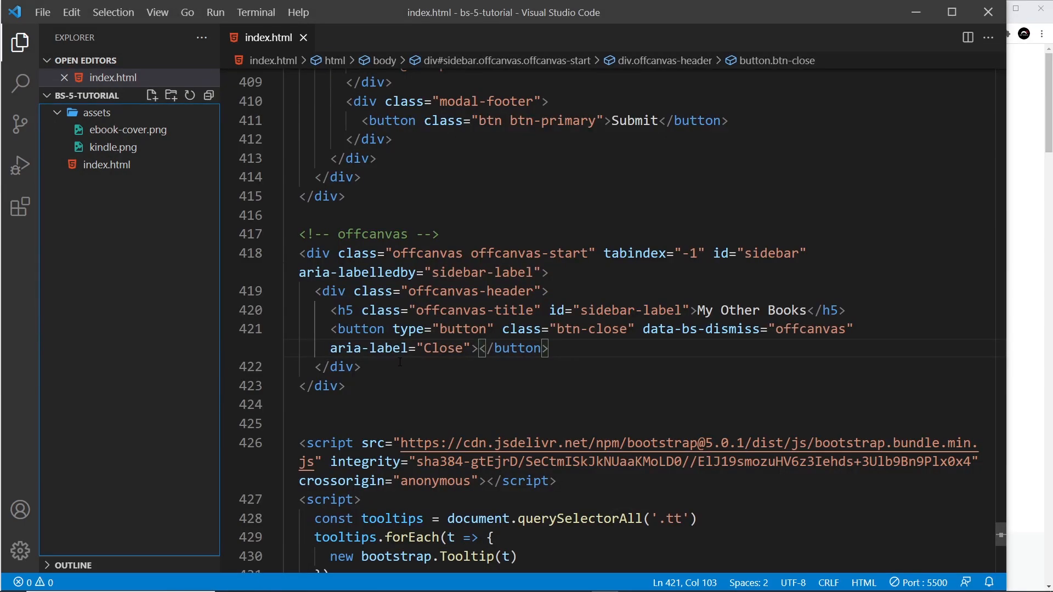
- Expand div.offcanvas-body into an empty div on a new line after the header
key(Enter)
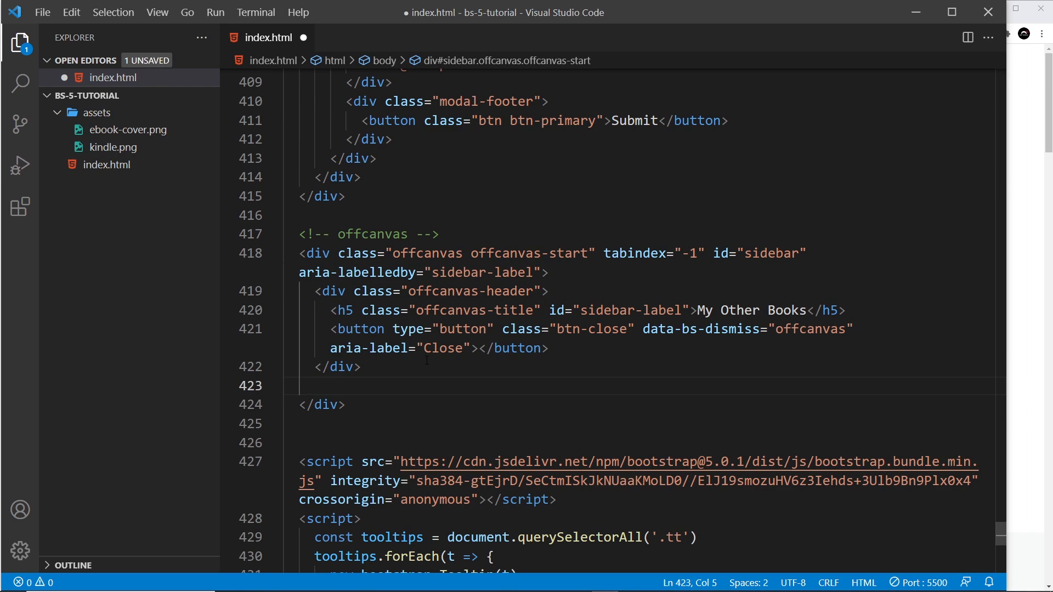
text(div.)
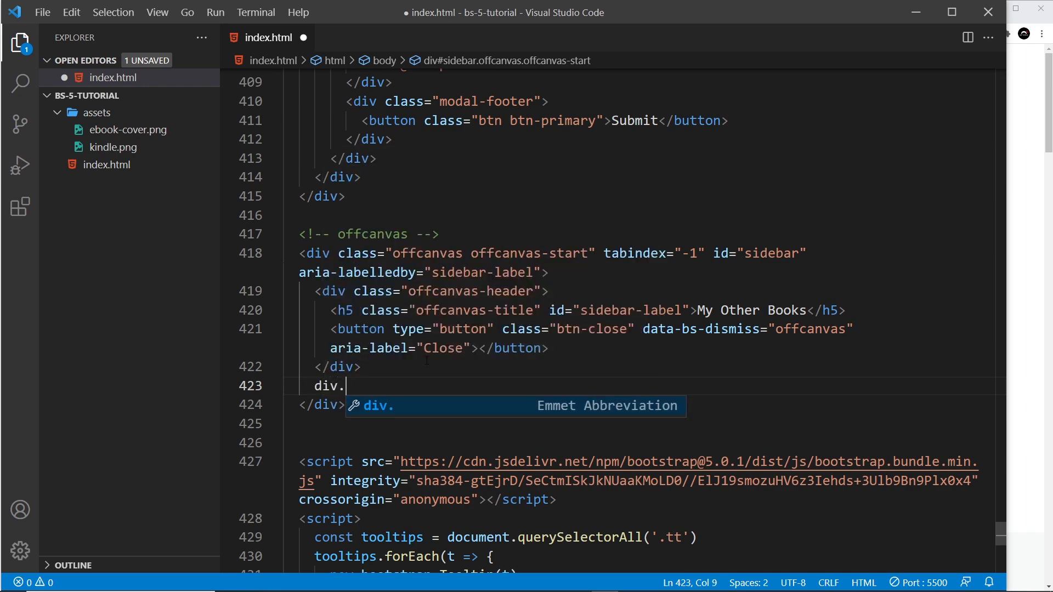
text(offcanva)
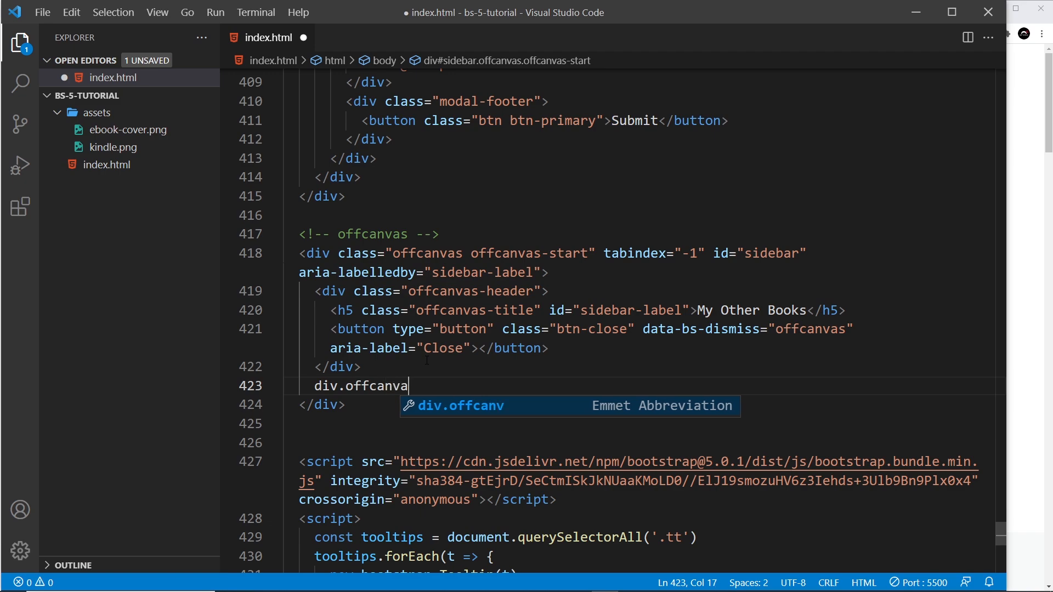
key(Tab)
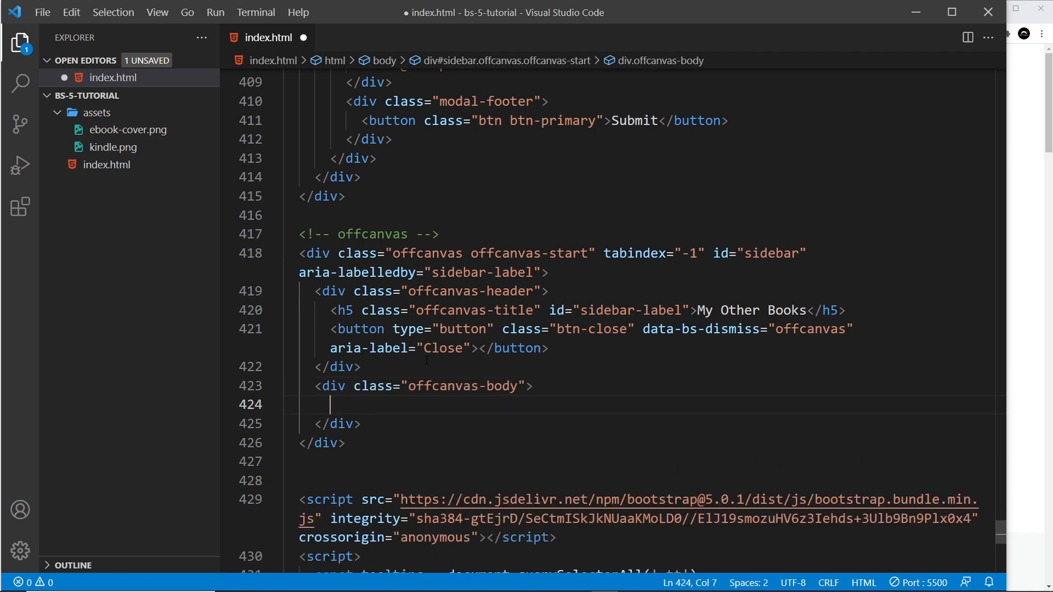